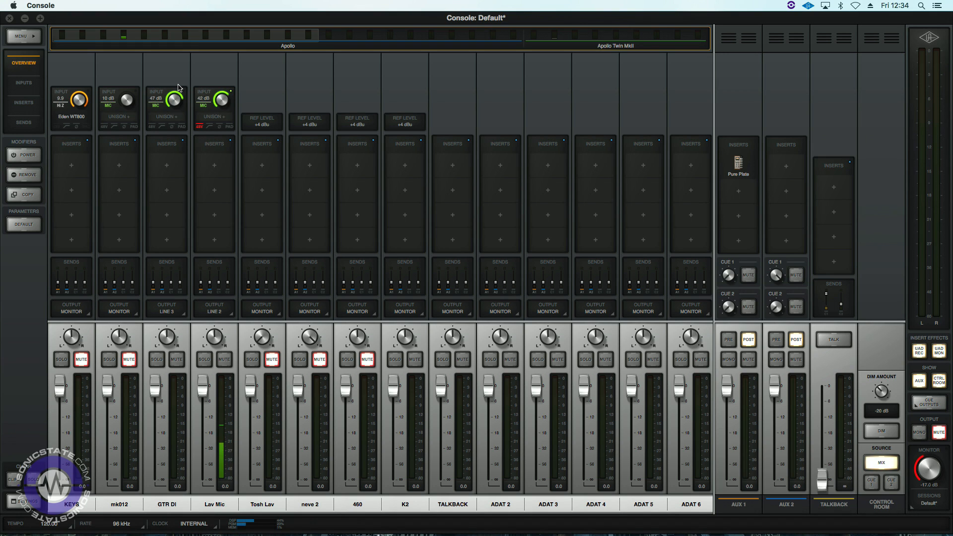
mouse_move(73, 118)
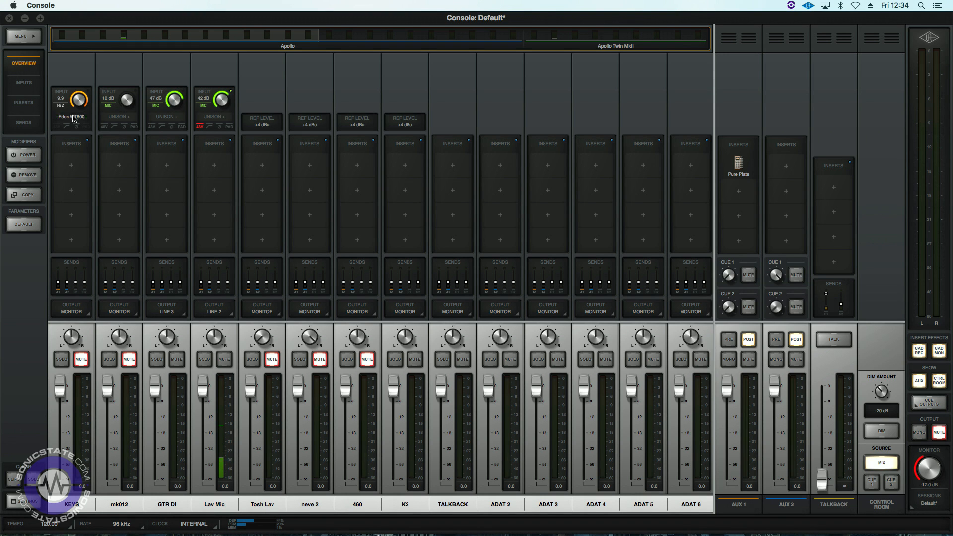
- Bring up the Eden WT800 bass amp editor from the KEYS channel's Unison slot
left_click(71, 117)
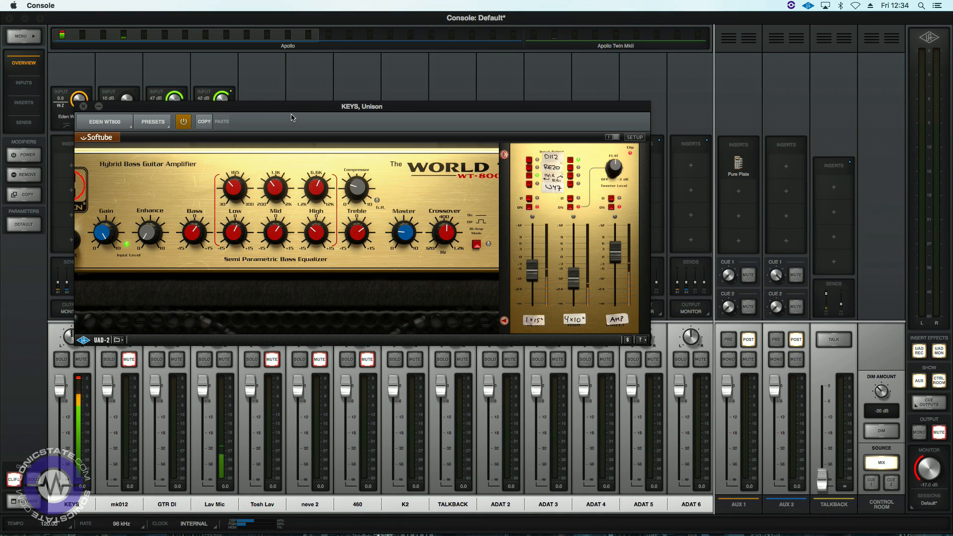
- Load the TA SLAP FUNK 4X10 U47 preset on the Eden WT800
left_click(153, 121)
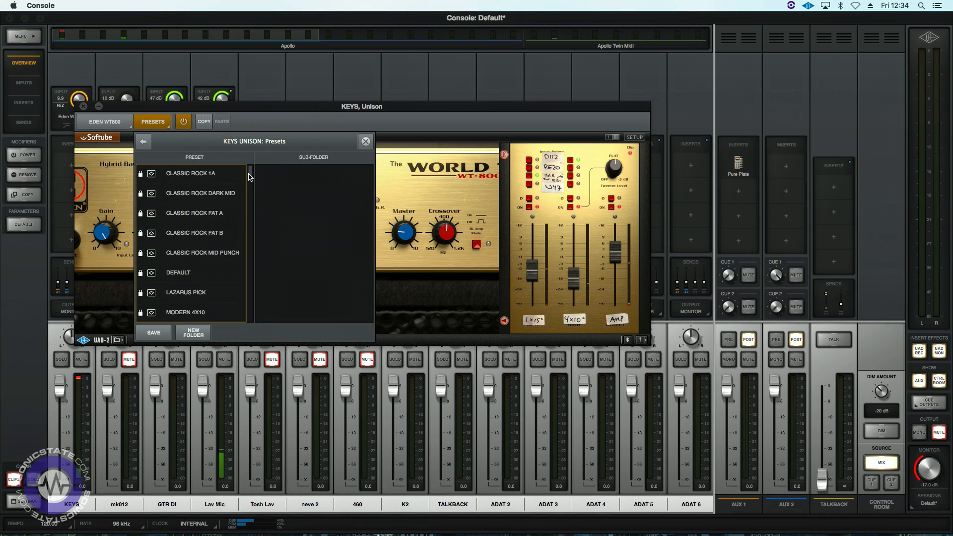
scroll("down", 3)
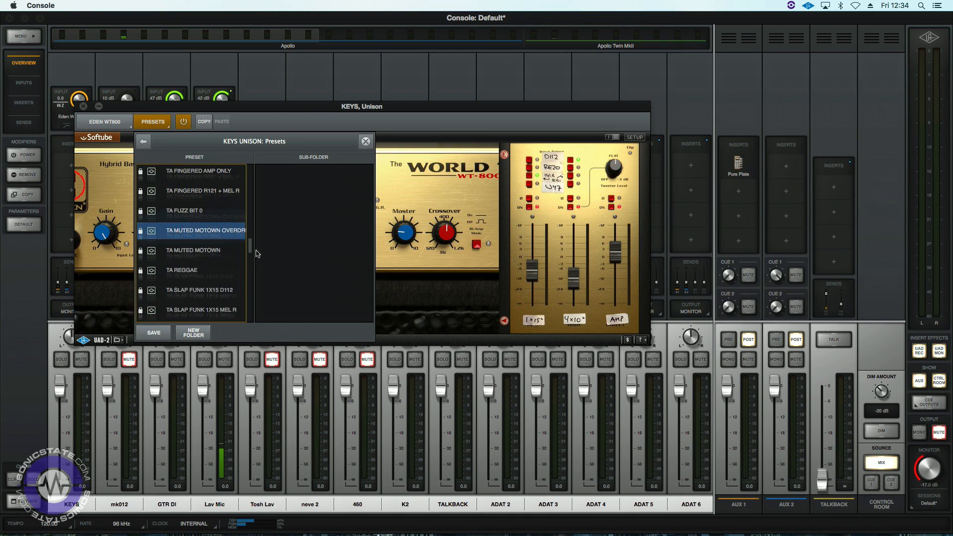
scroll("down", 3)
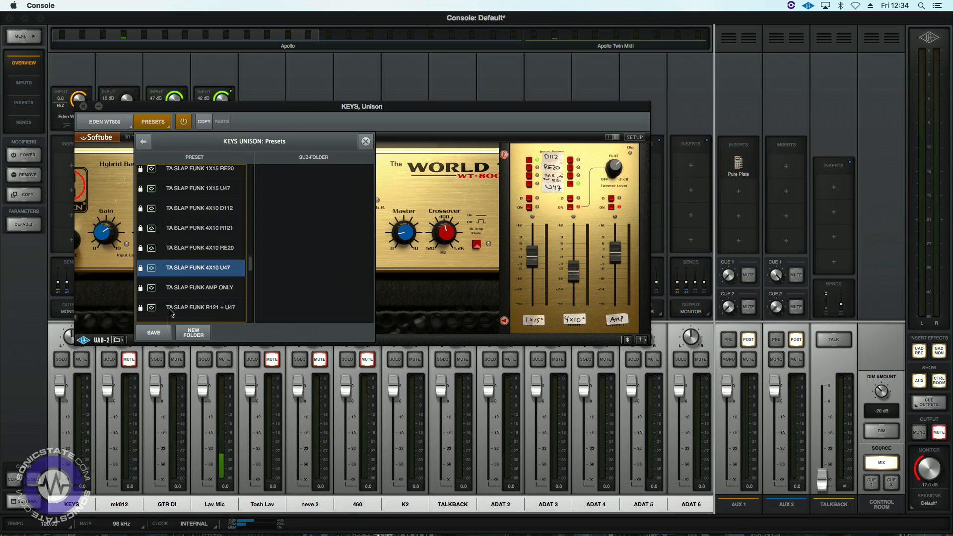
left_click(365, 141)
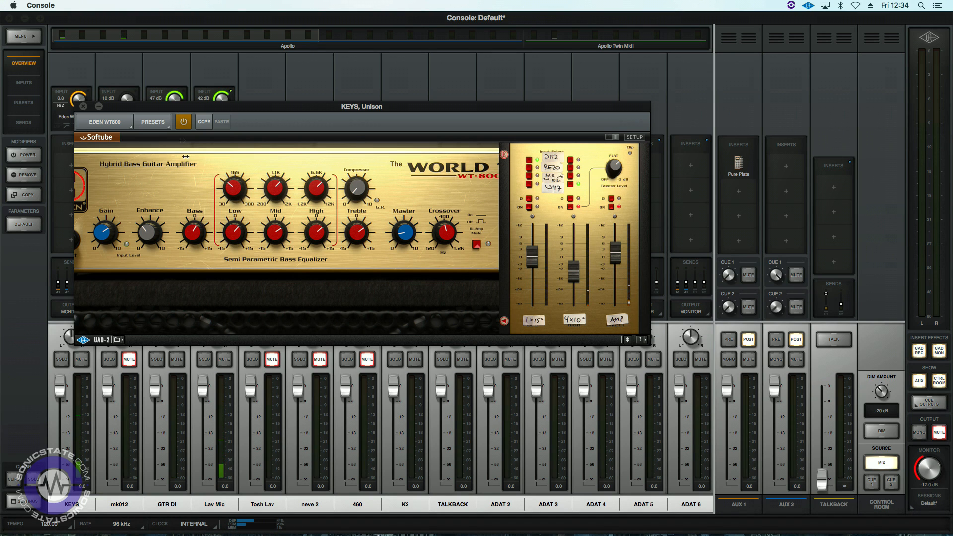
- Switch the Eden WT800 to a fingered bass preset from further down the list
left_click(153, 121)
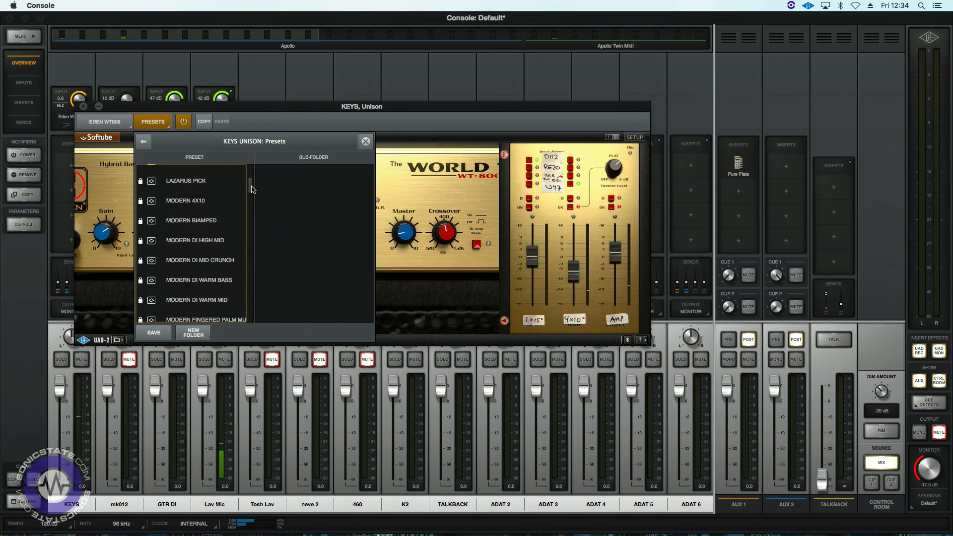
scroll("up", 3)
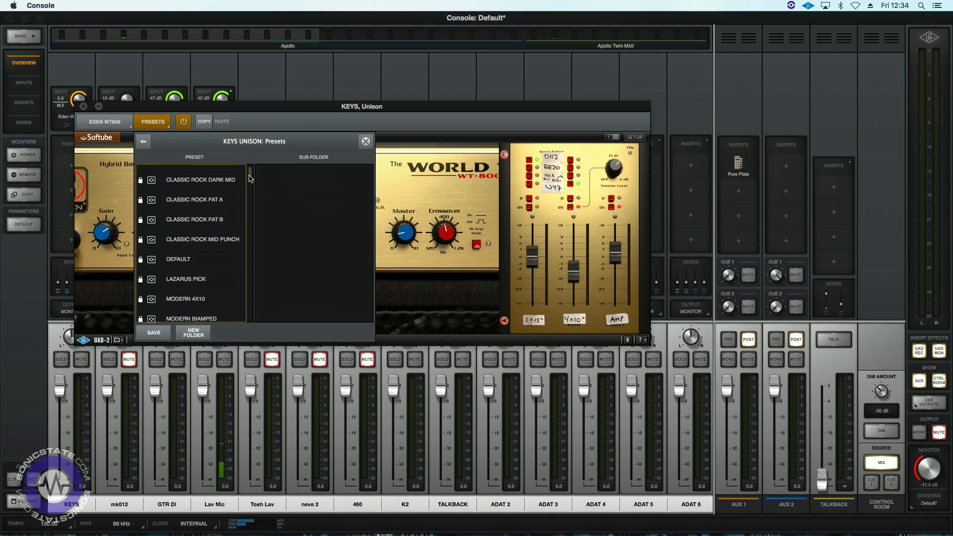
scroll("down", 3)
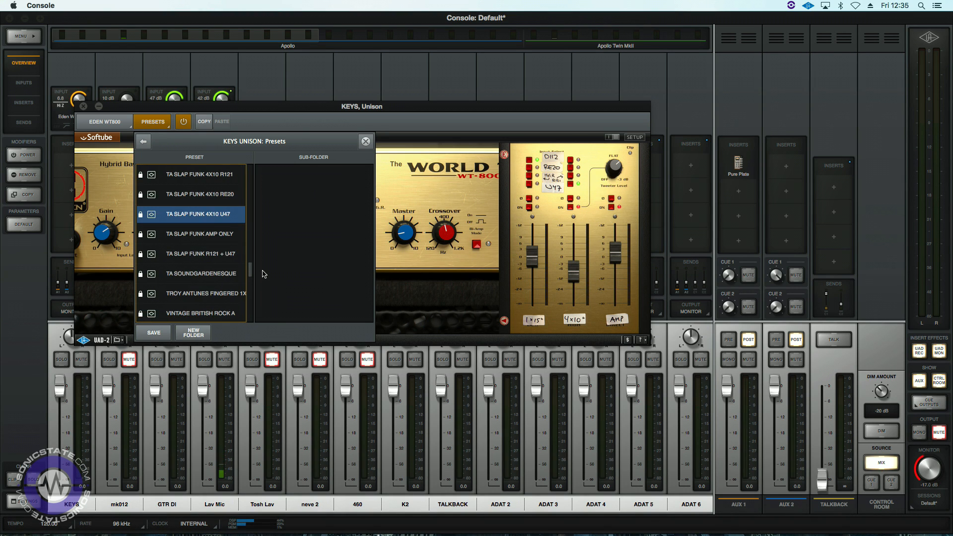
left_click(201, 293)
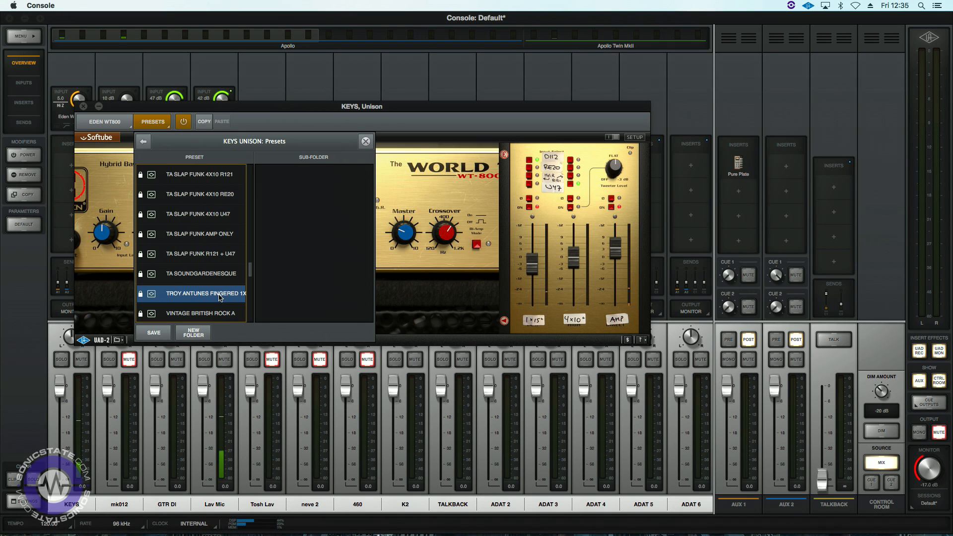
mouse_move(389, 154)
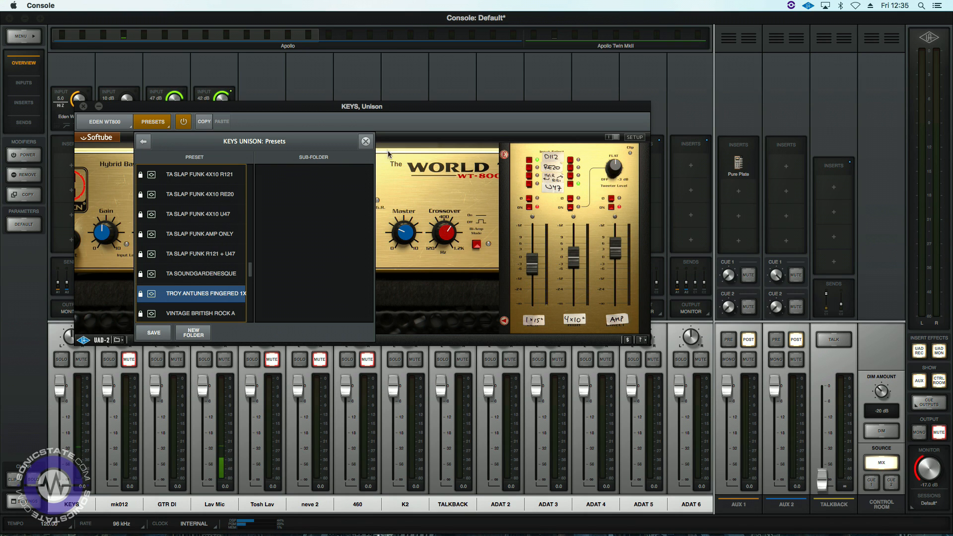
- Close the Eden WT800 and bring up the Fuchs Train II editor on ANALOG 1's Unison slot
left_click(366, 141)
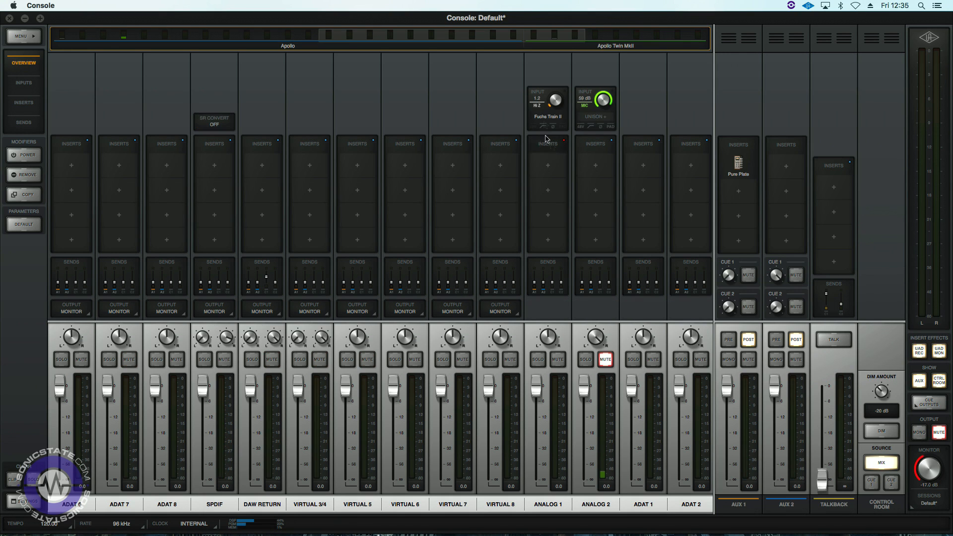
left_click(548, 115)
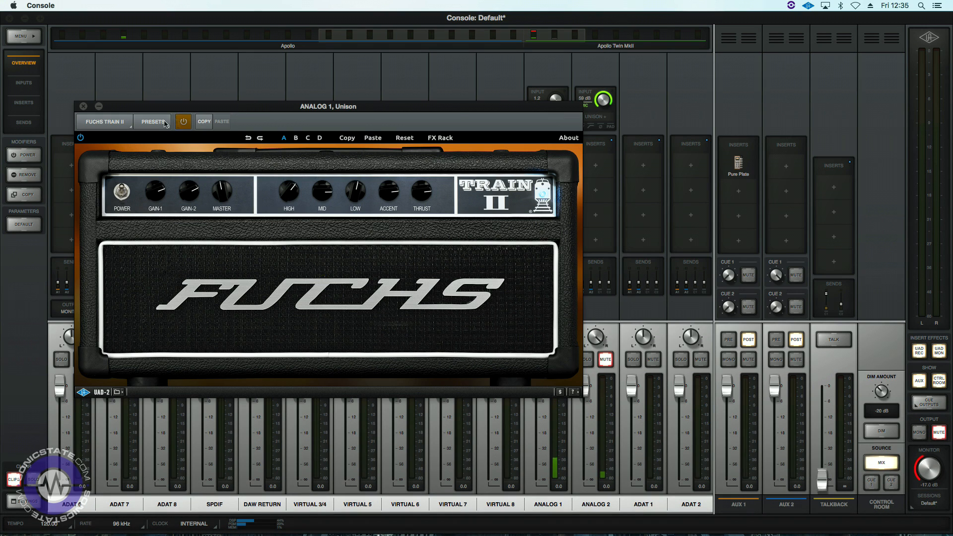
- Browse the Fuchs Train II guitar presets, then close its editor back to the mixer
left_click(153, 121)
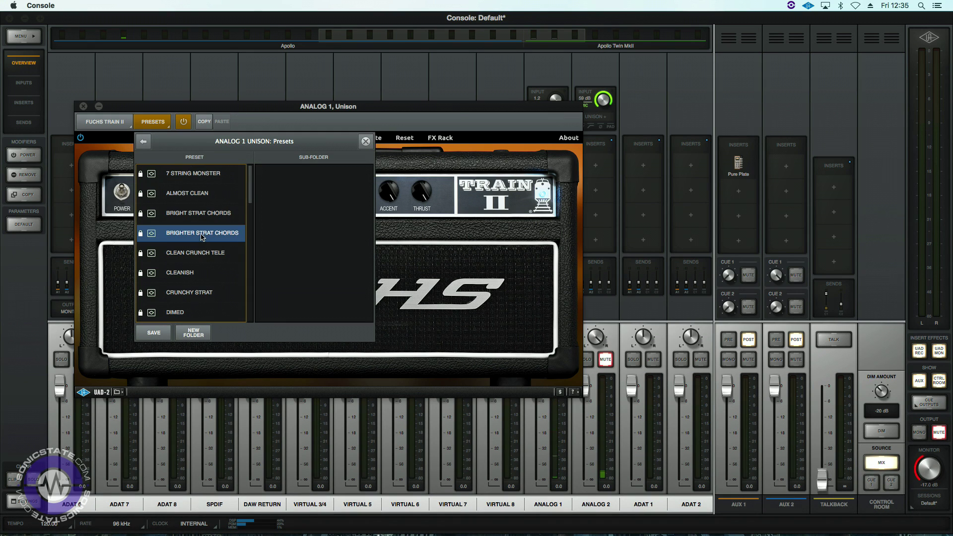
mouse_move(306, 228)
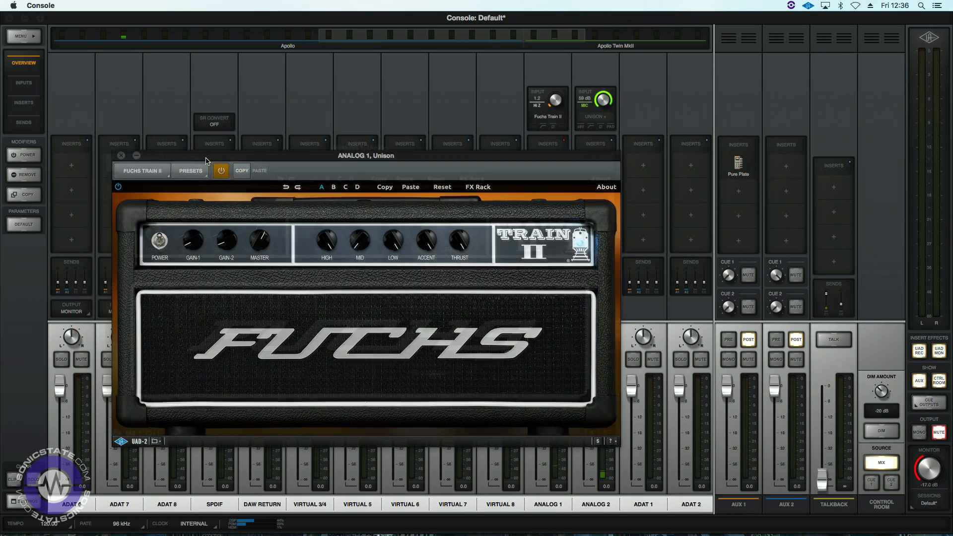
left_click(121, 156)
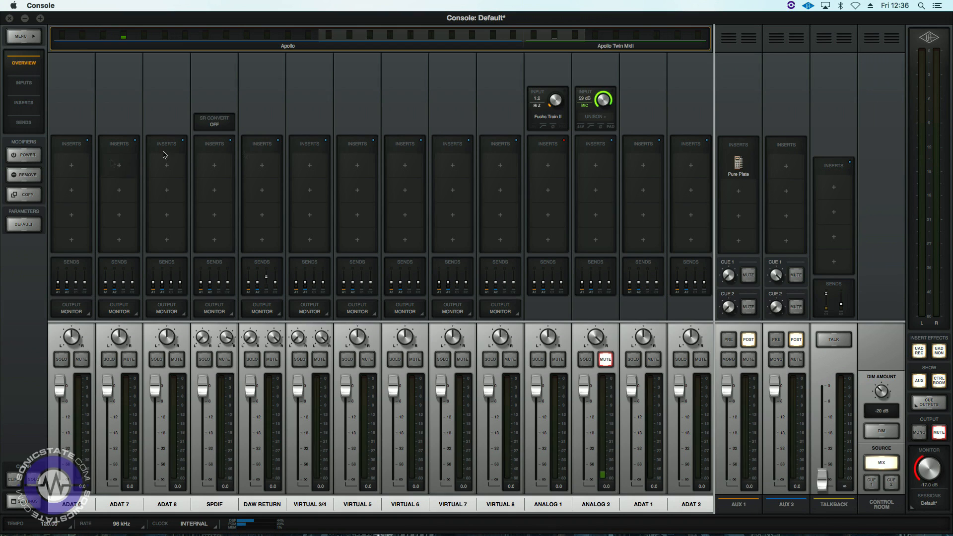
mouse_move(803, 158)
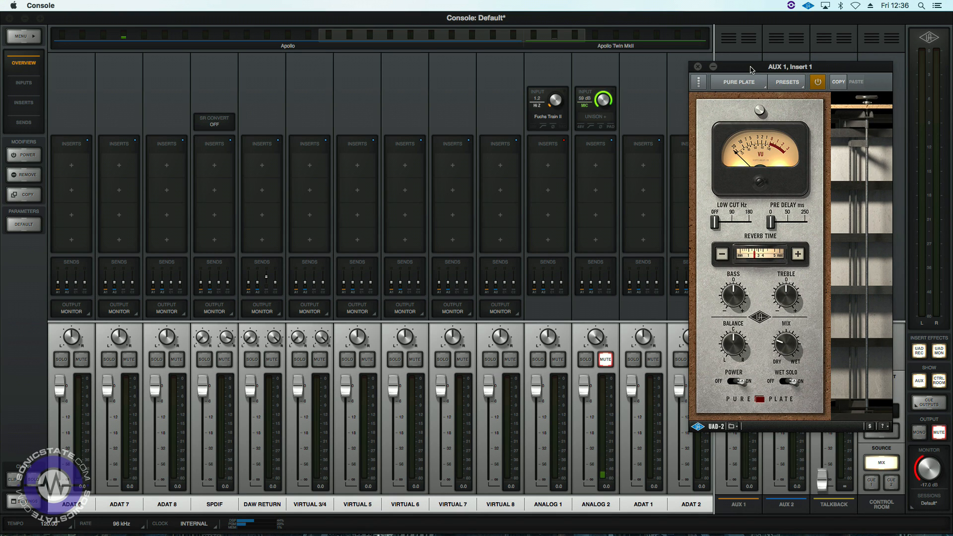
mouse_move(538, 181)
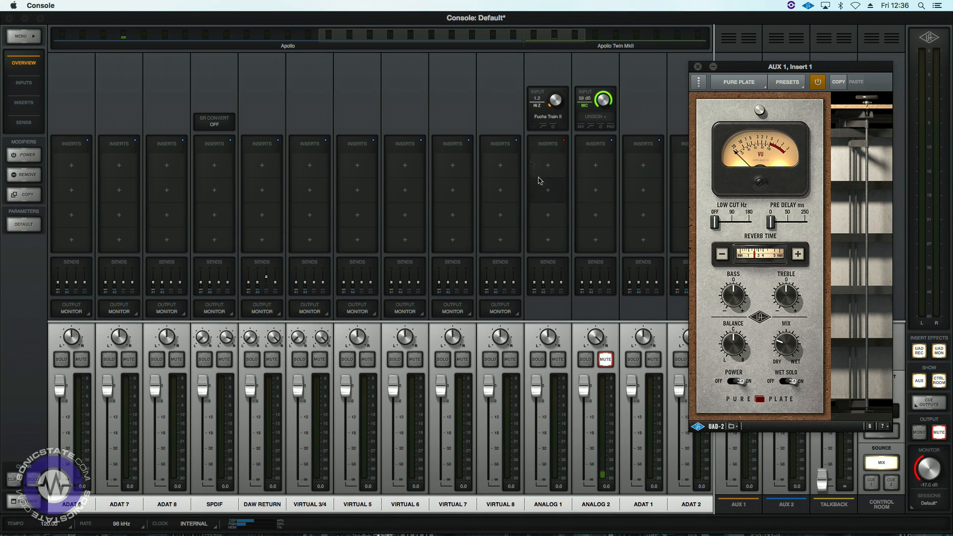
- View ANALOG 1's send levels and dismiss the popup
left_click(546, 261)
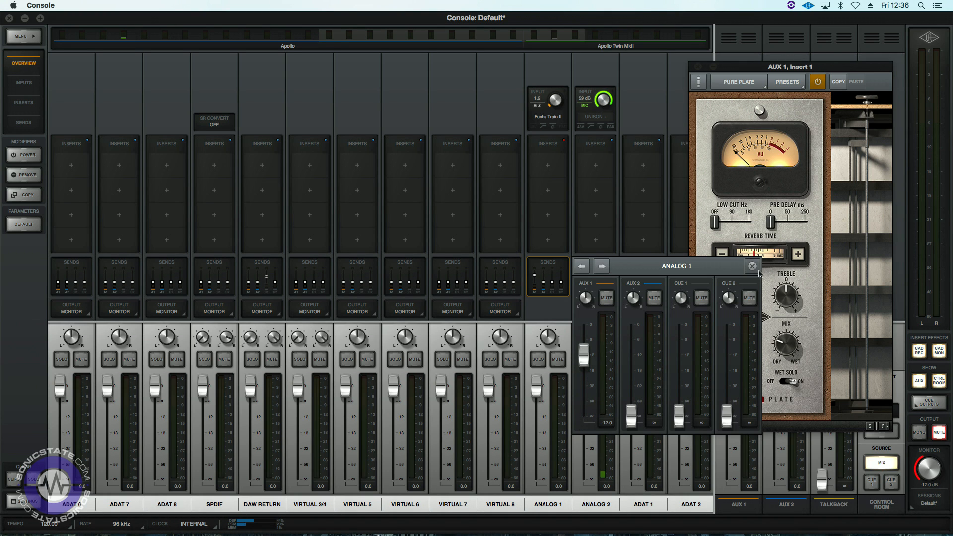
left_click(752, 266)
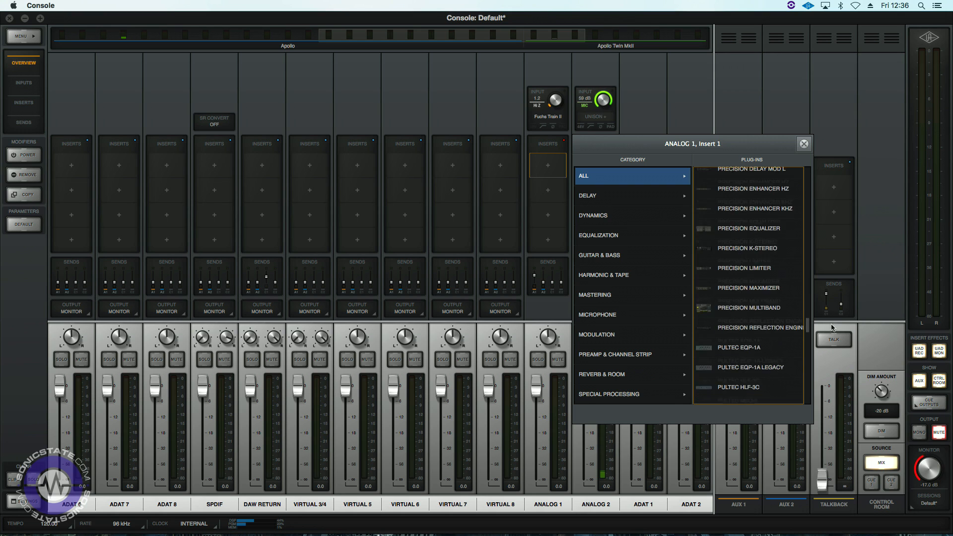
- Insert an SSL G Bus Compressor in ANALOG 1's first slot and glance at its preset list
scroll("down", 3)
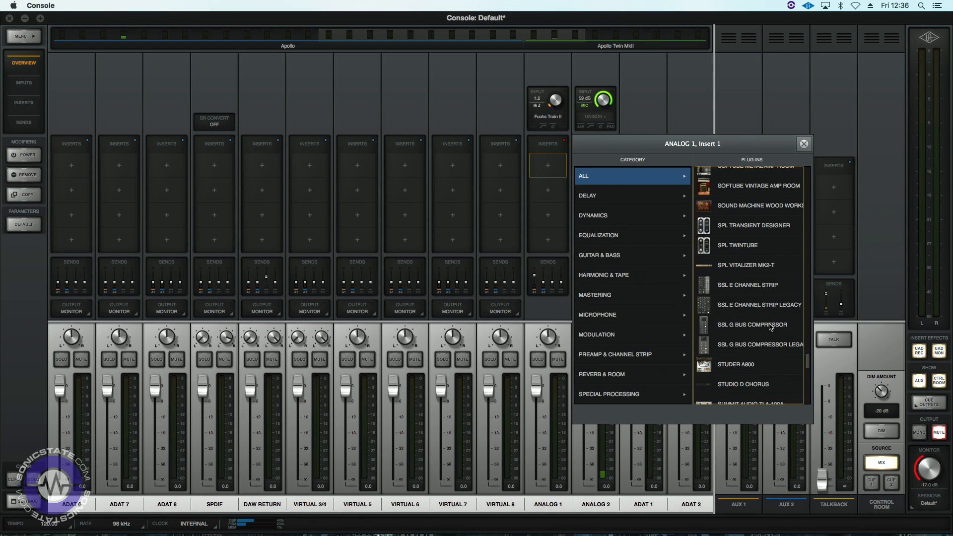
left_click(751, 324)
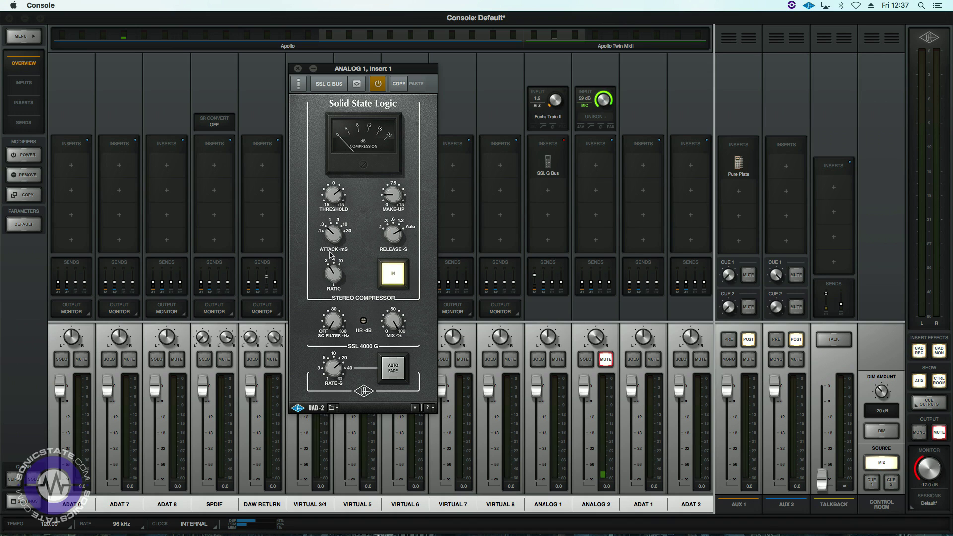
mouse_move(345, 212)
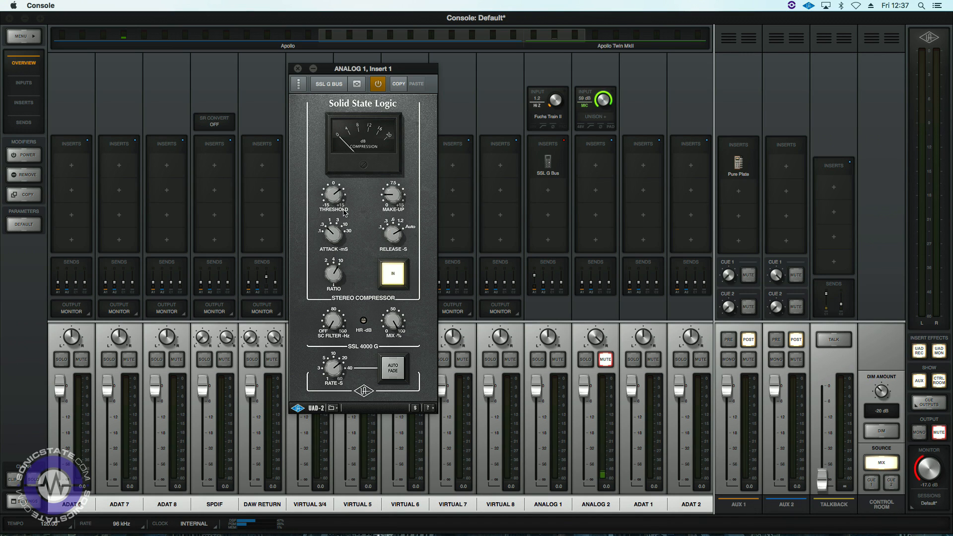
mouse_move(337, 285)
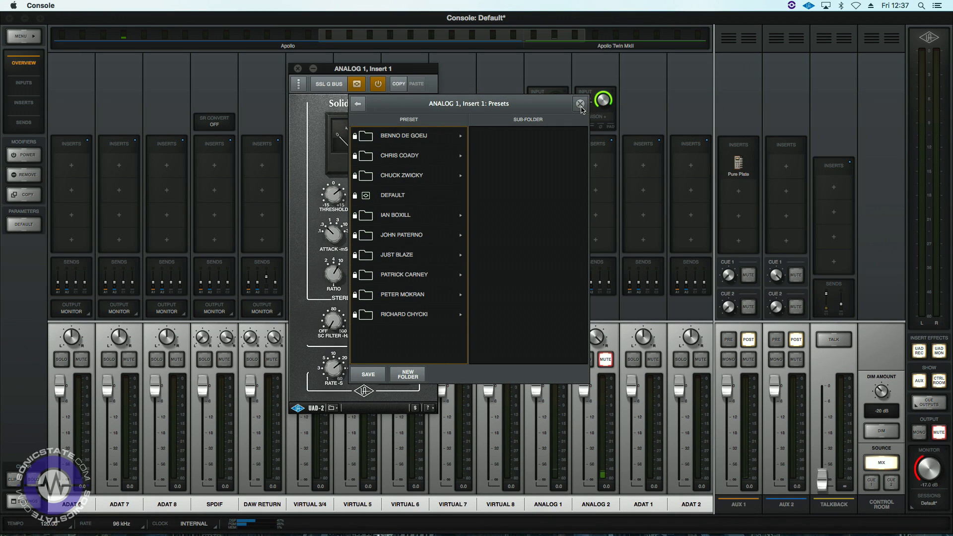
left_click(579, 103)
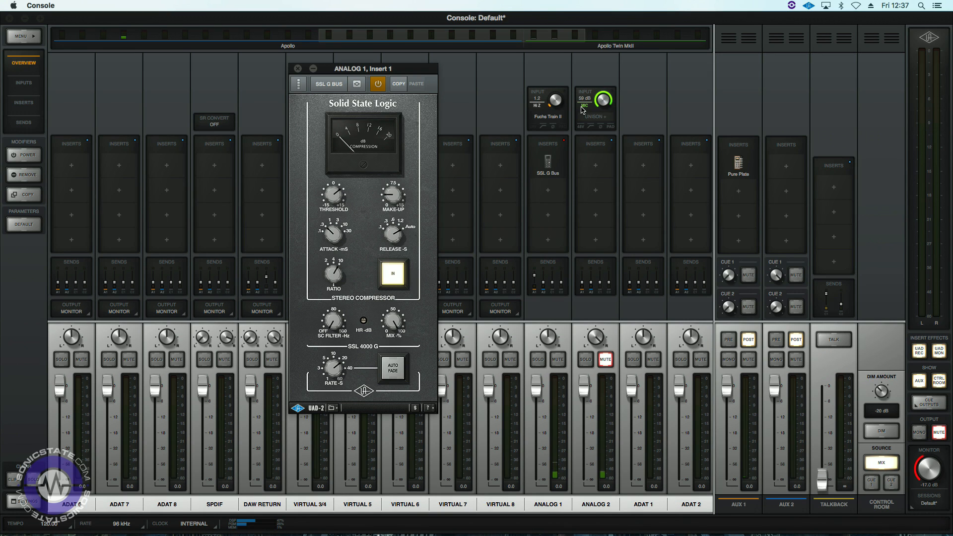
mouse_move(335, 195)
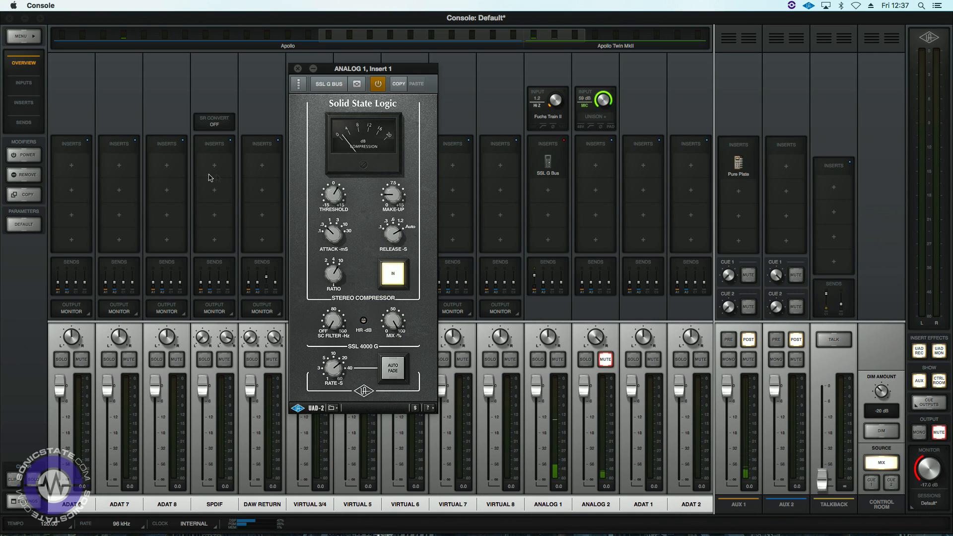
left_click(297, 67)
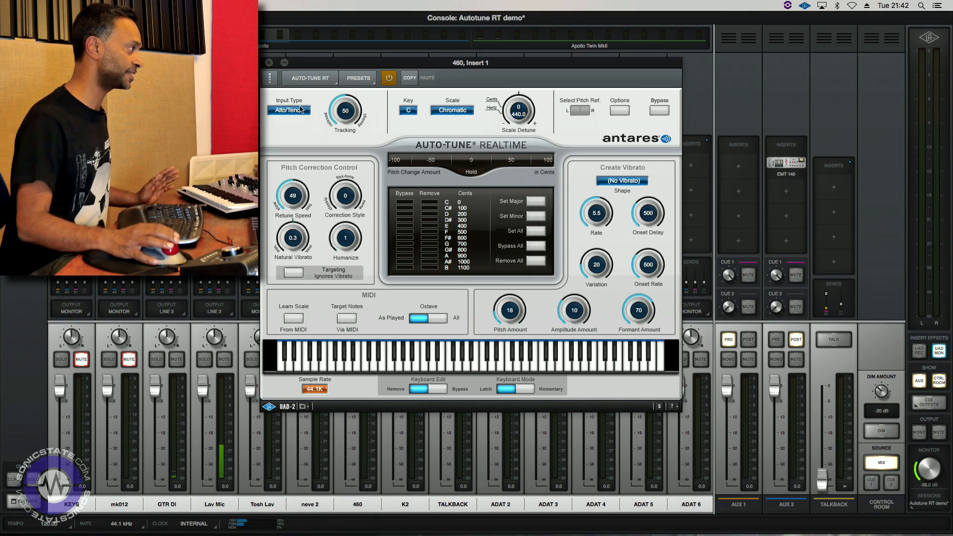
mouse_move(346, 110)
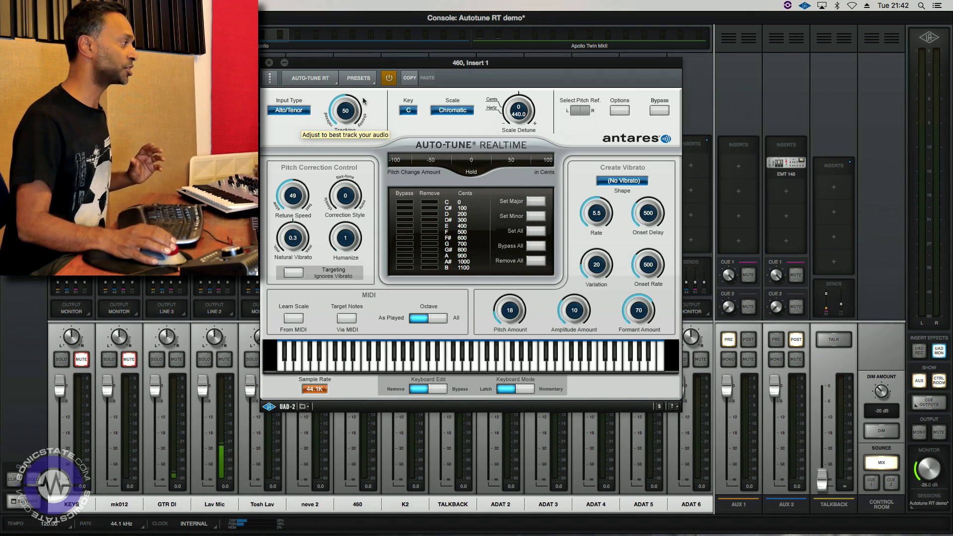
mouse_move(327, 131)
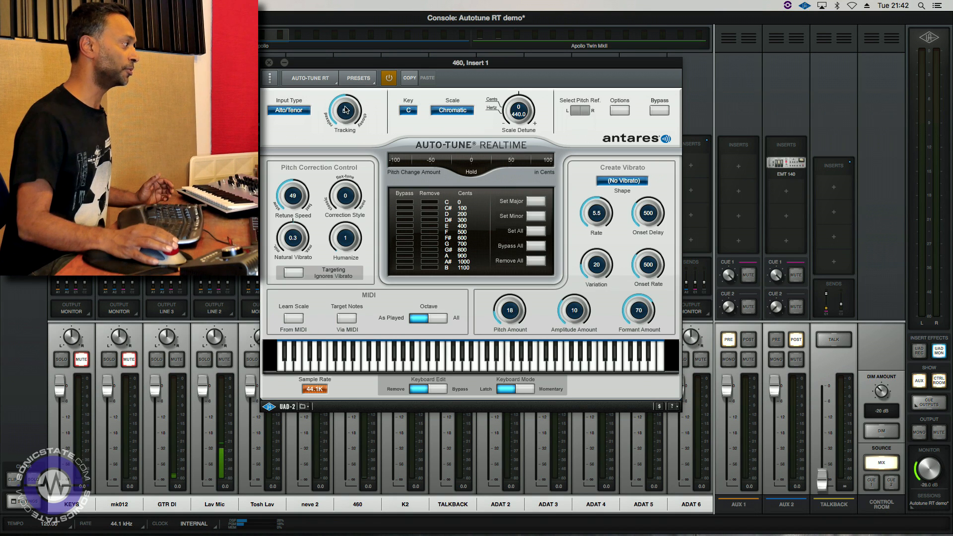
mouse_move(345, 112)
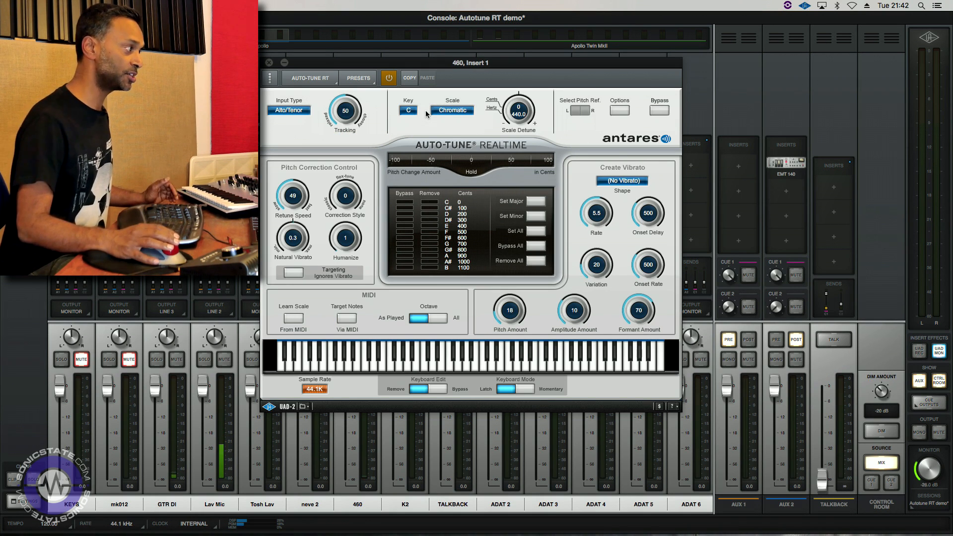
mouse_move(483, 99)
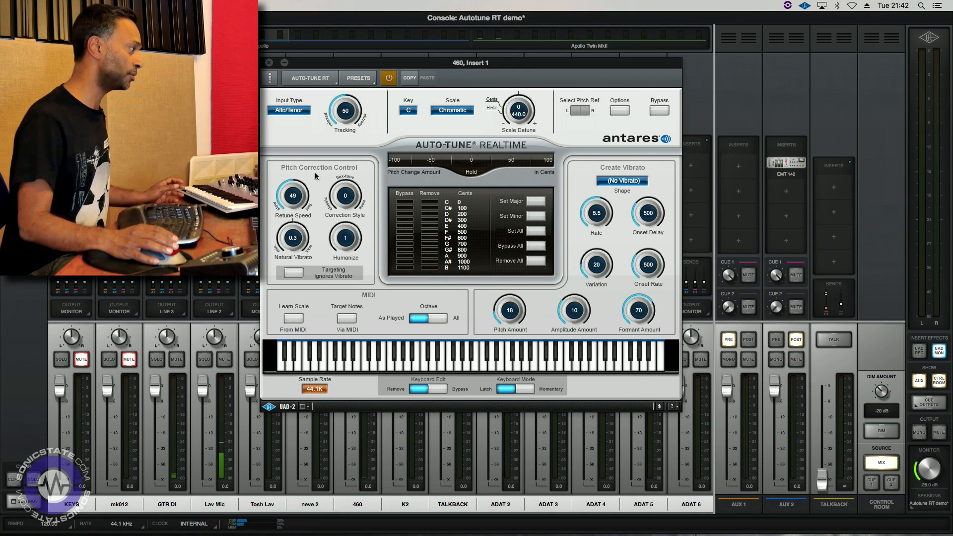
mouse_move(503, 160)
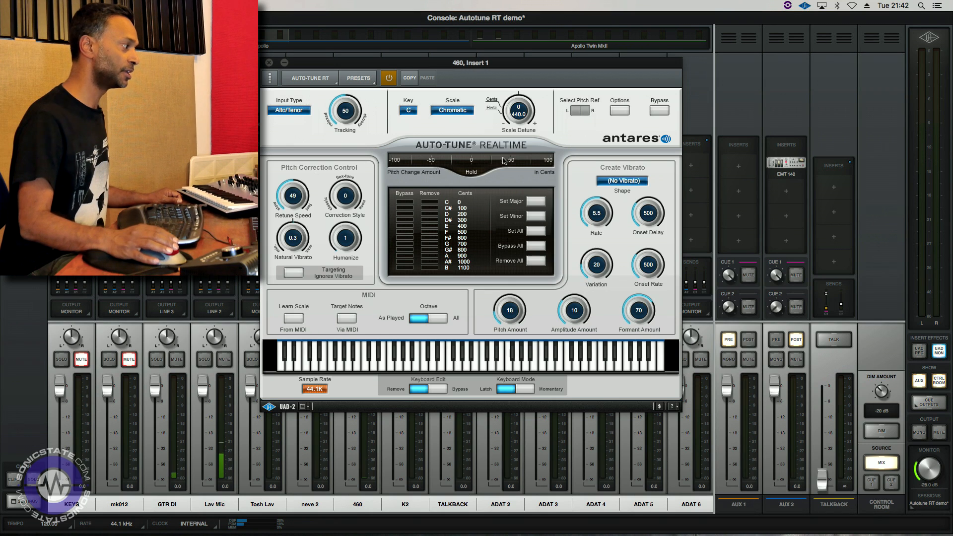
mouse_move(618, 170)
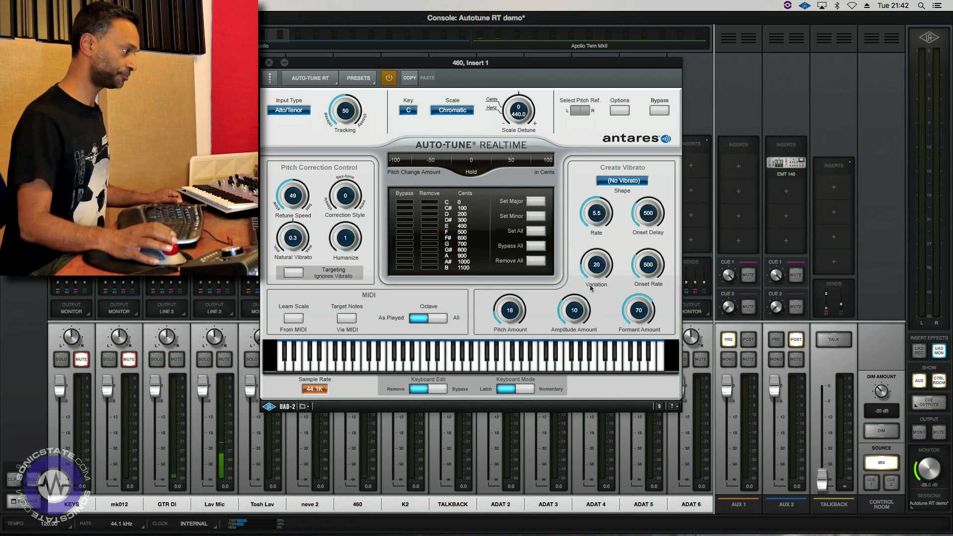
mouse_move(380, 300)
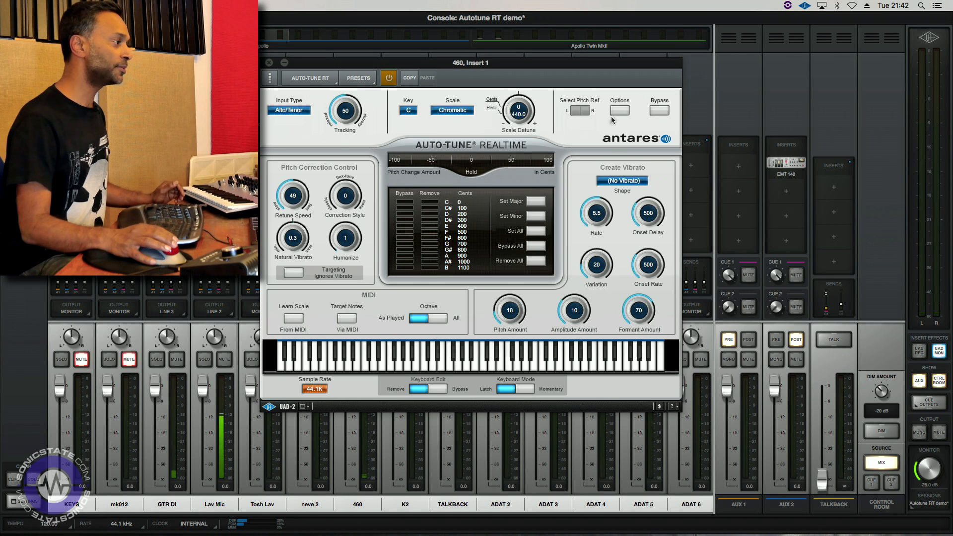
mouse_move(618, 111)
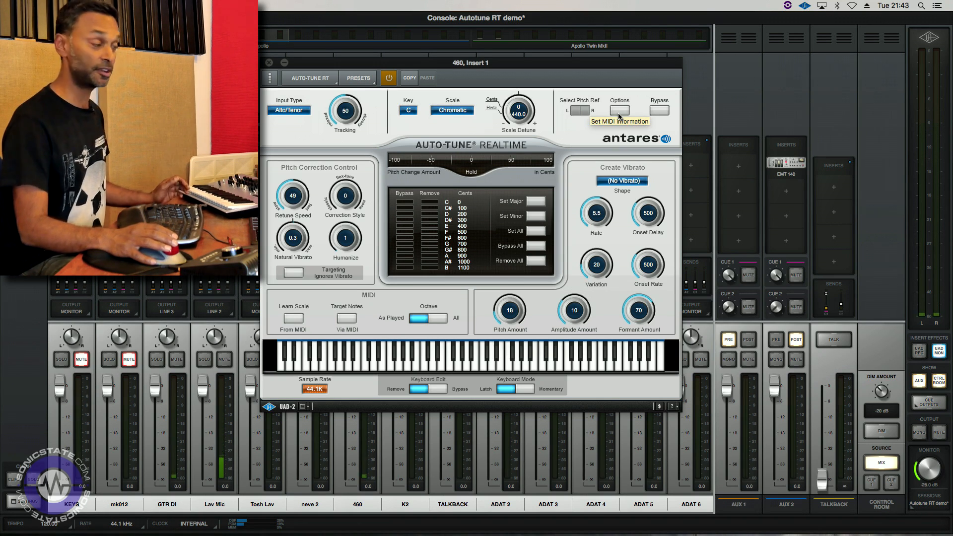
- Show Auto-Tune Realtime's full MIDI controller assignment dialog with OMNI input channel
left_click(619, 109)
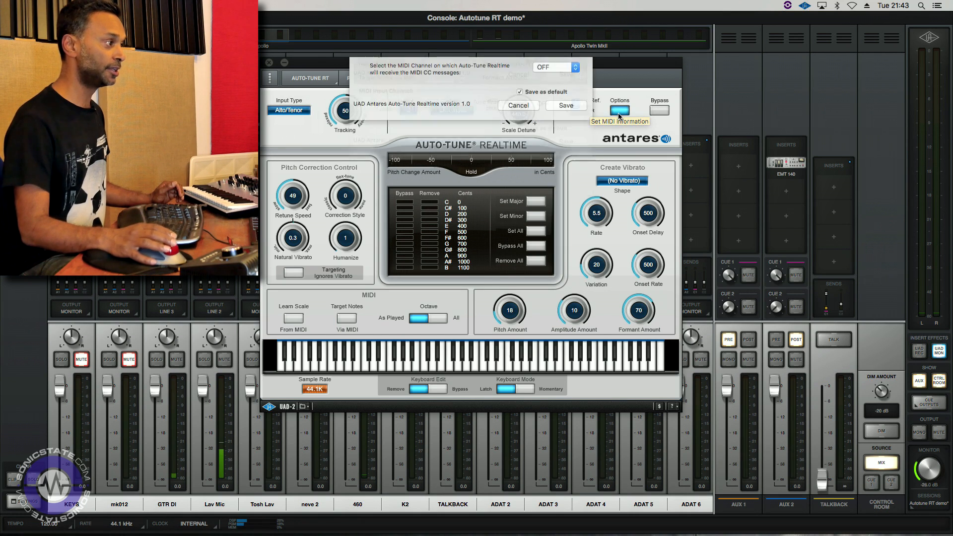
left_click(619, 109)
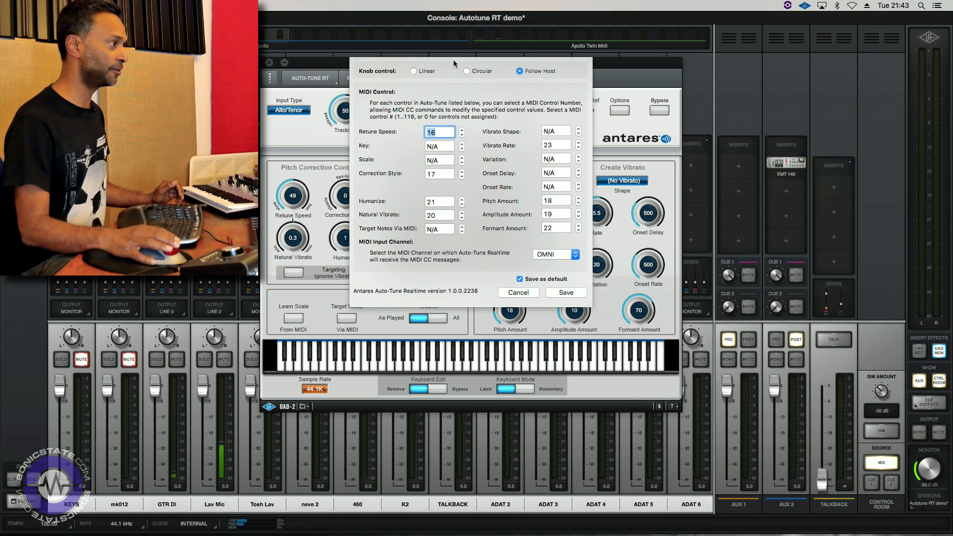
mouse_move(479, 151)
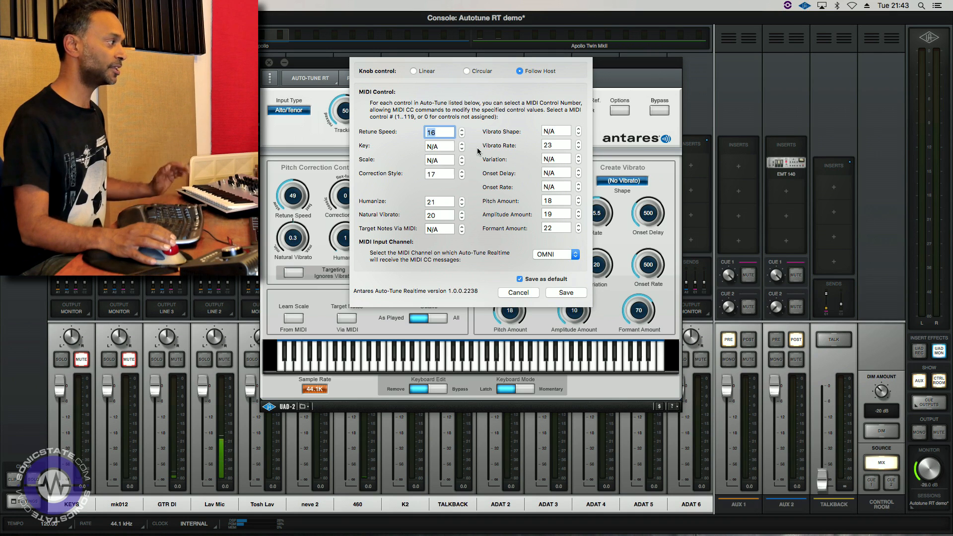
mouse_move(439, 146)
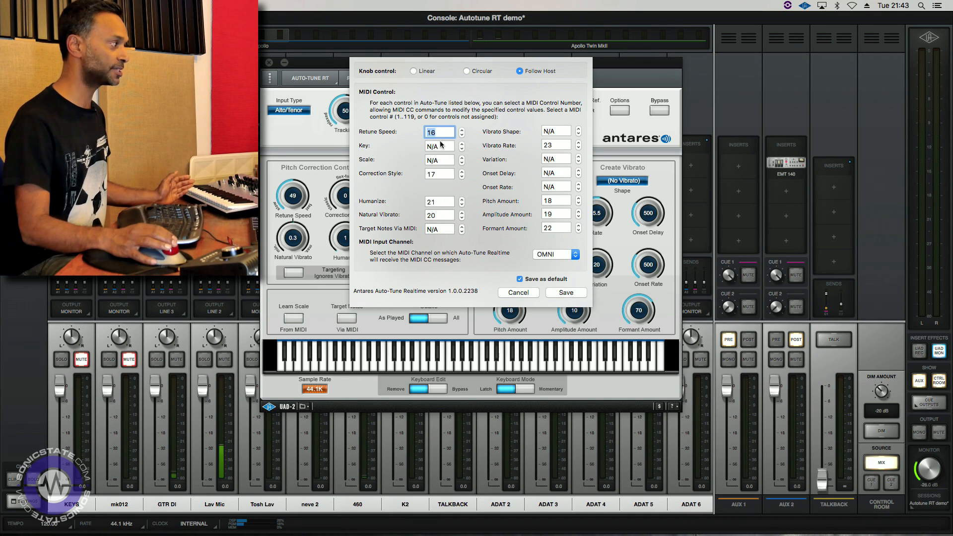
mouse_move(498, 182)
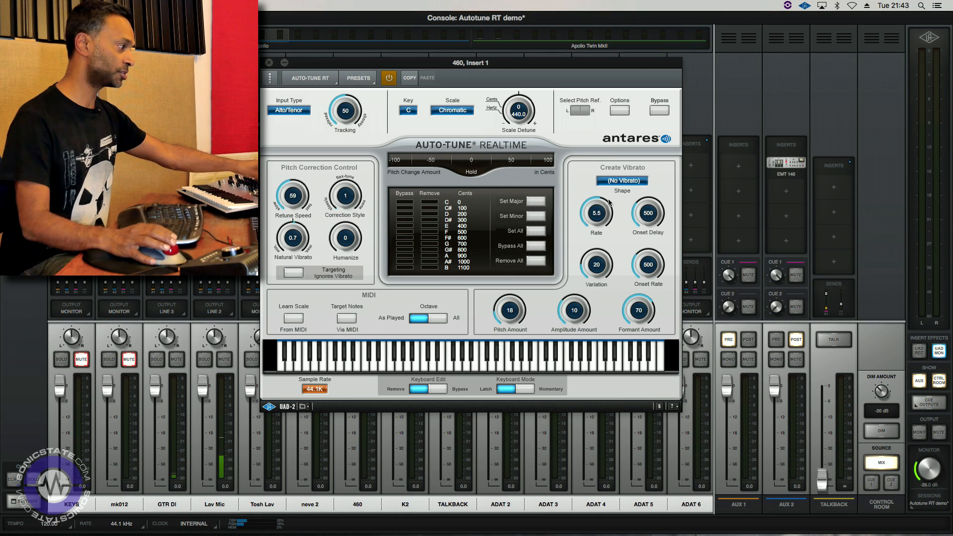
mouse_move(595, 212)
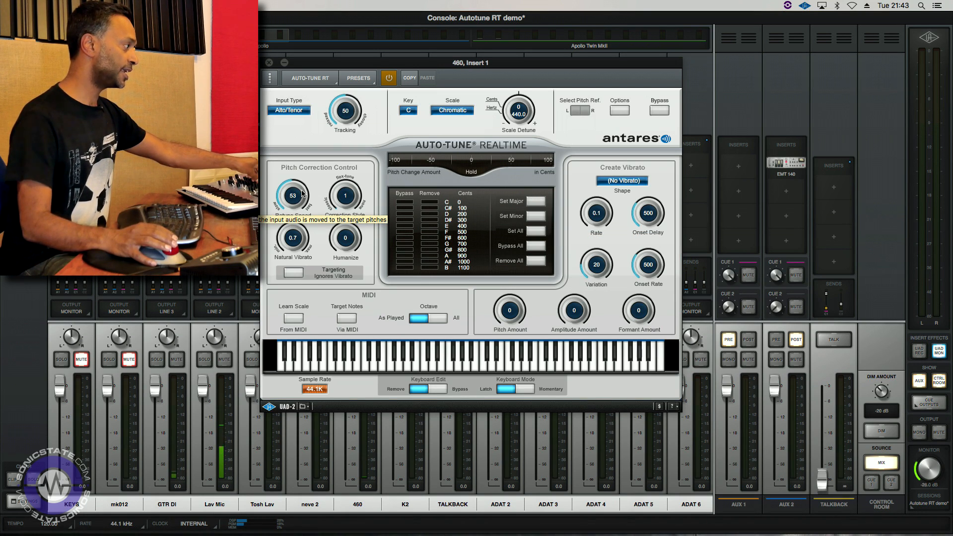
mouse_move(294, 195)
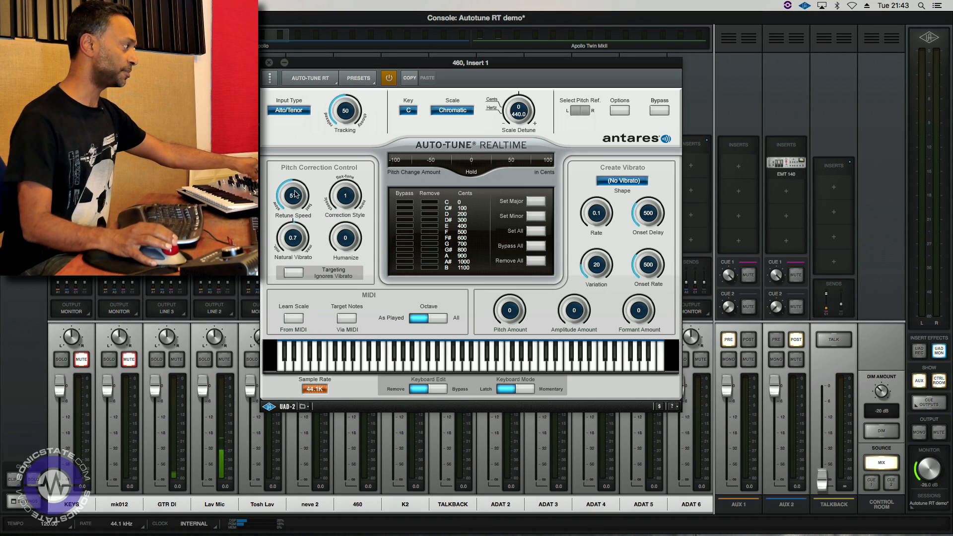
mouse_move(292, 195)
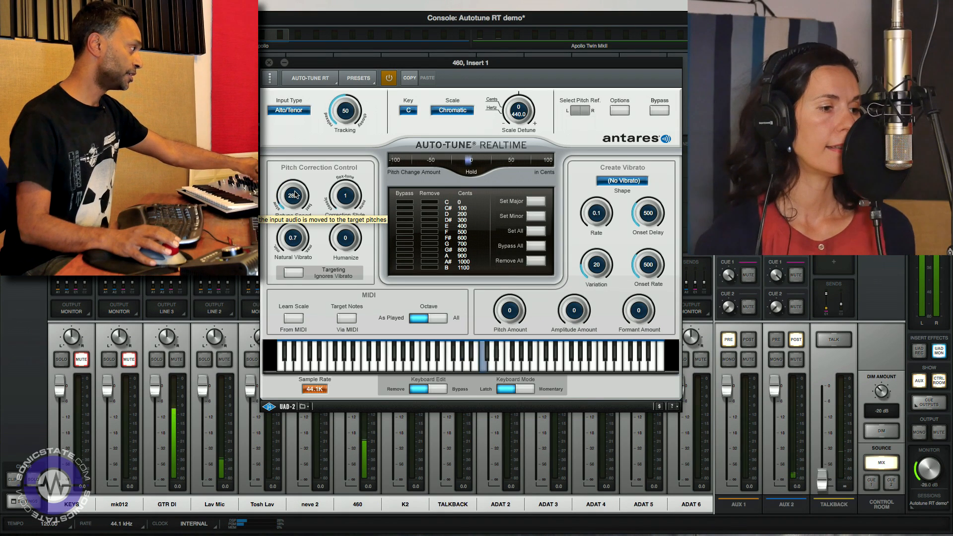
- Push Retune Speed down to 3, then settle it back at 46
left_click_drag(292, 195, 298, 182)
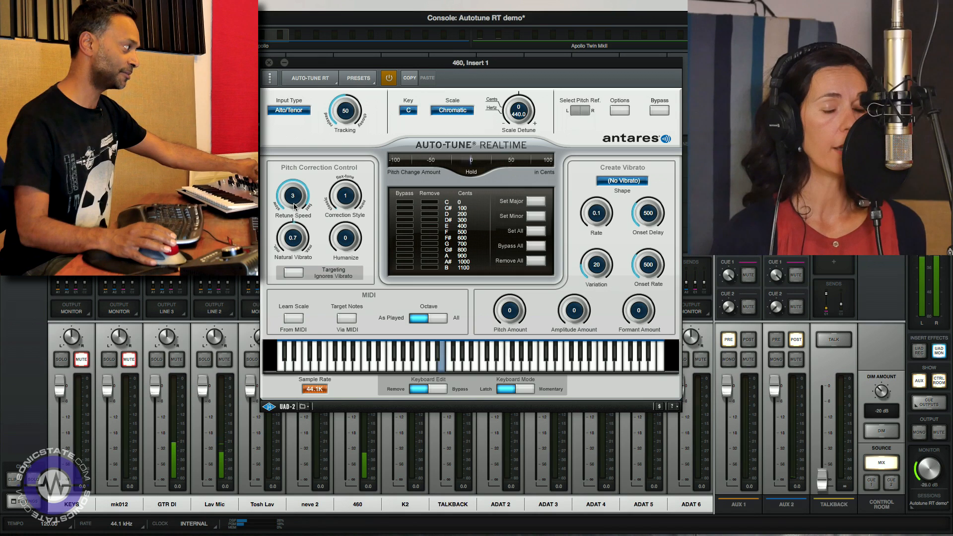
left_click_drag(292, 196, 292, 186)
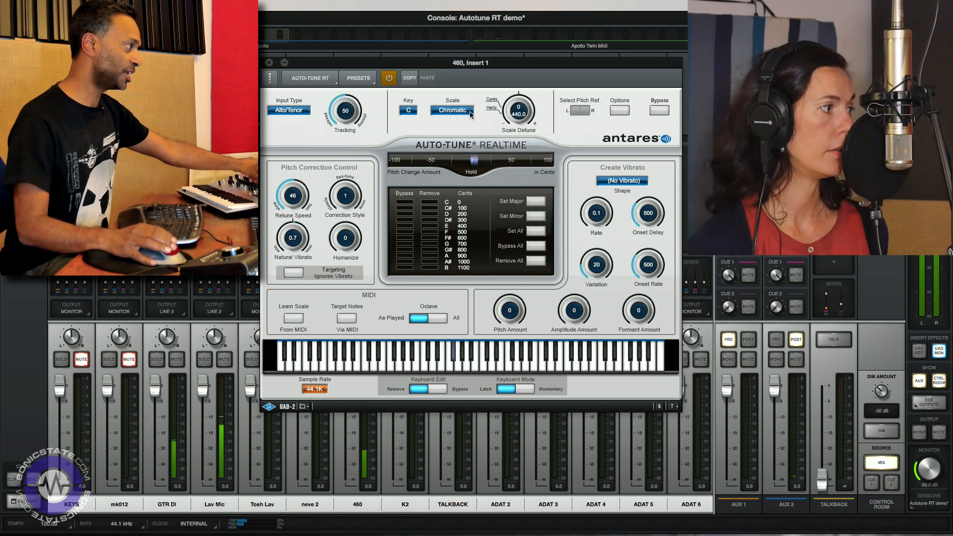
- Try the Minor scale briefly, then return Auto-Tune to Chromatic
left_click(453, 110)
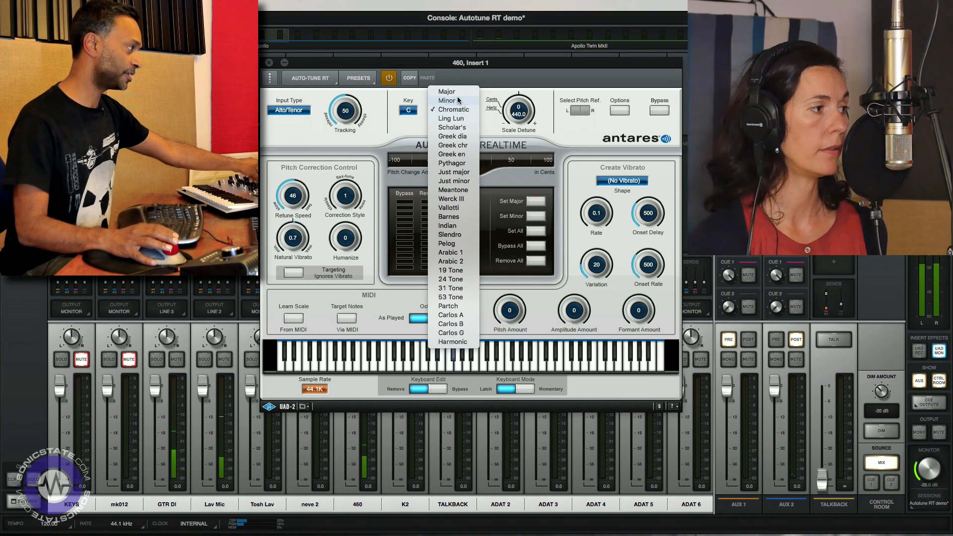
left_click(447, 99)
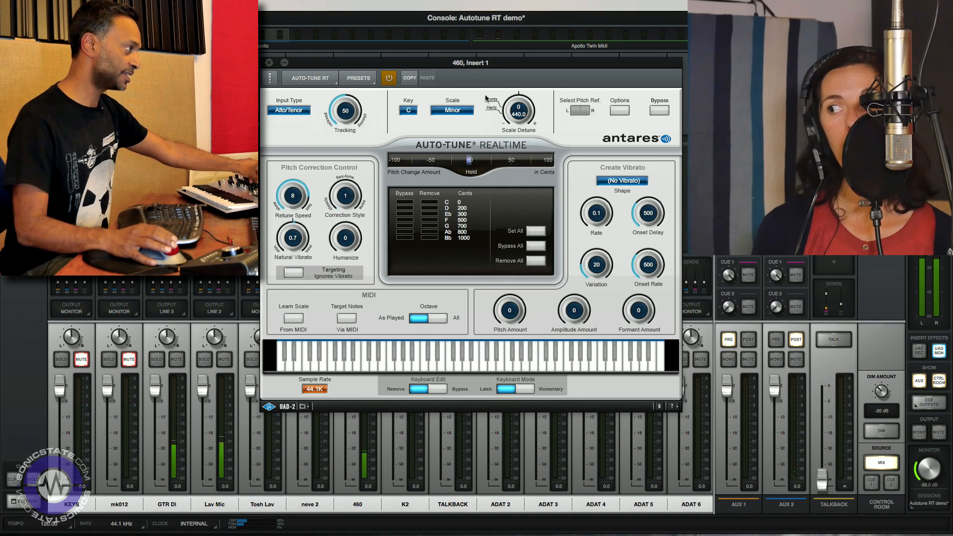
mouse_move(408, 110)
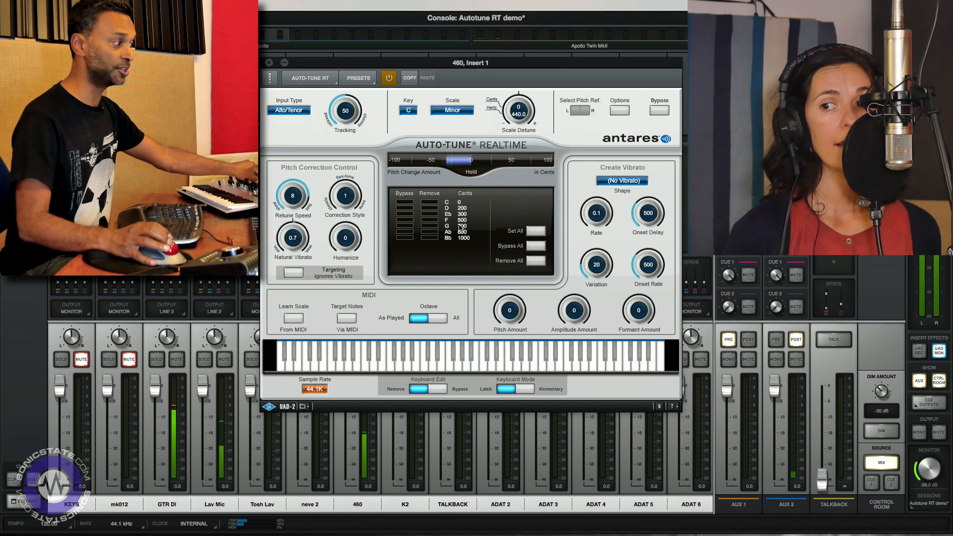
left_click(452, 110)
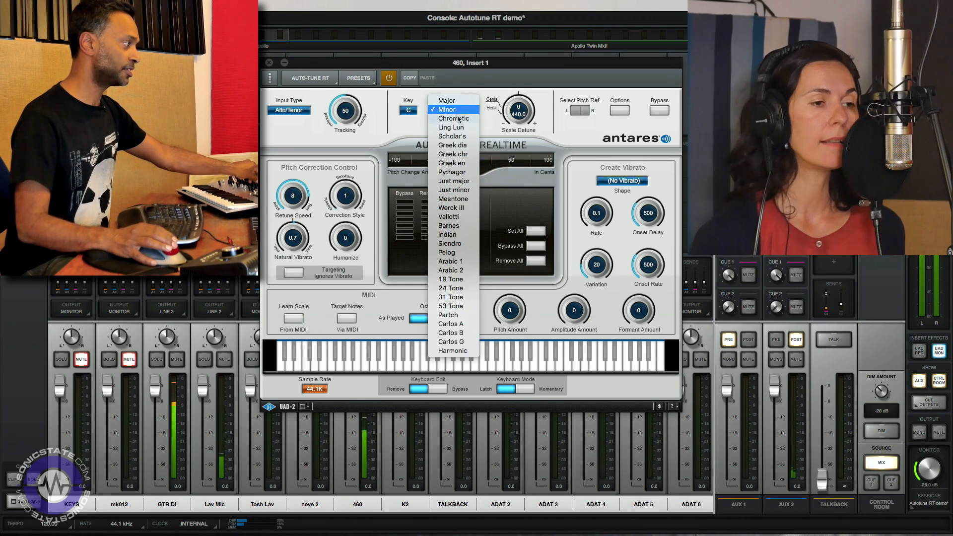
left_click(452, 118)
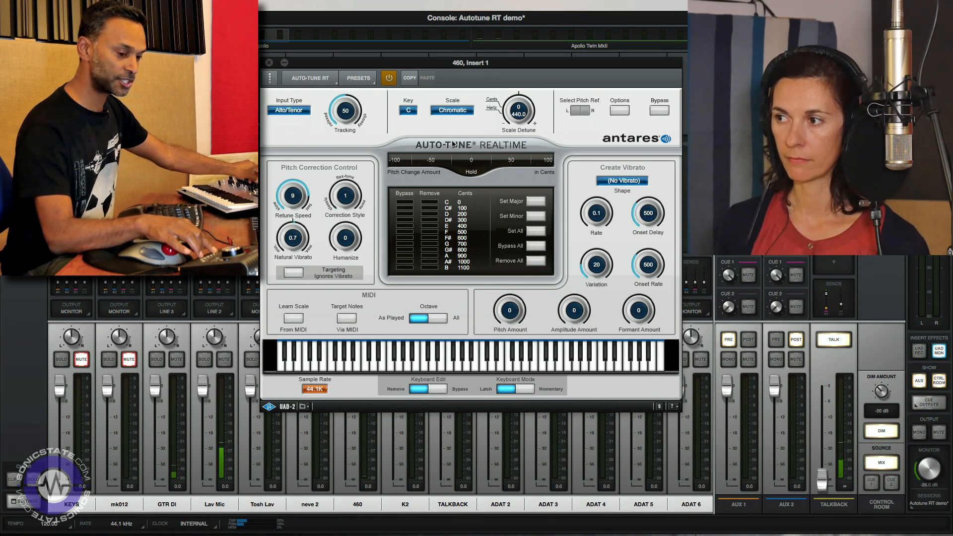
left_click_drag(292, 196, 292, 158)
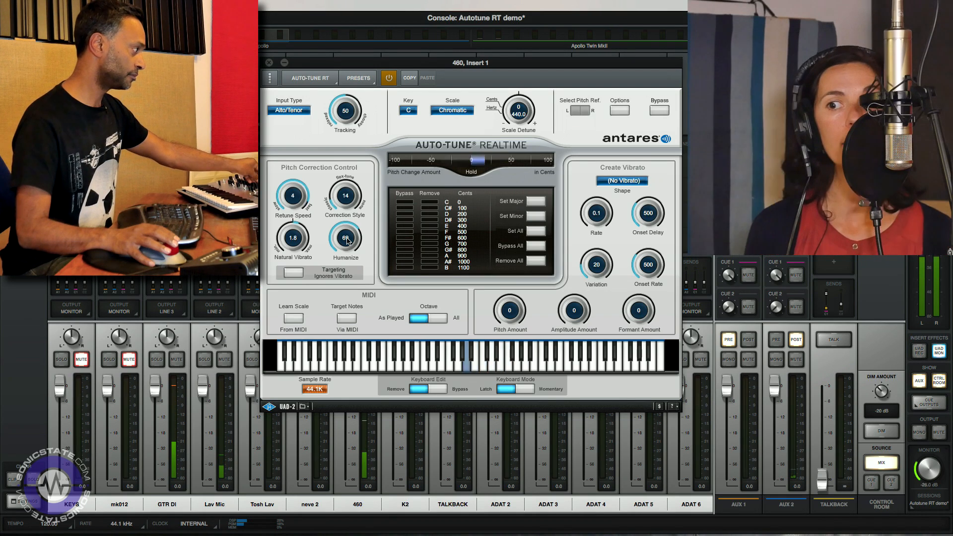
- Raise the Humanize knob on Auto-Tune Realtime
left_click_drag(292, 196, 292, 183)
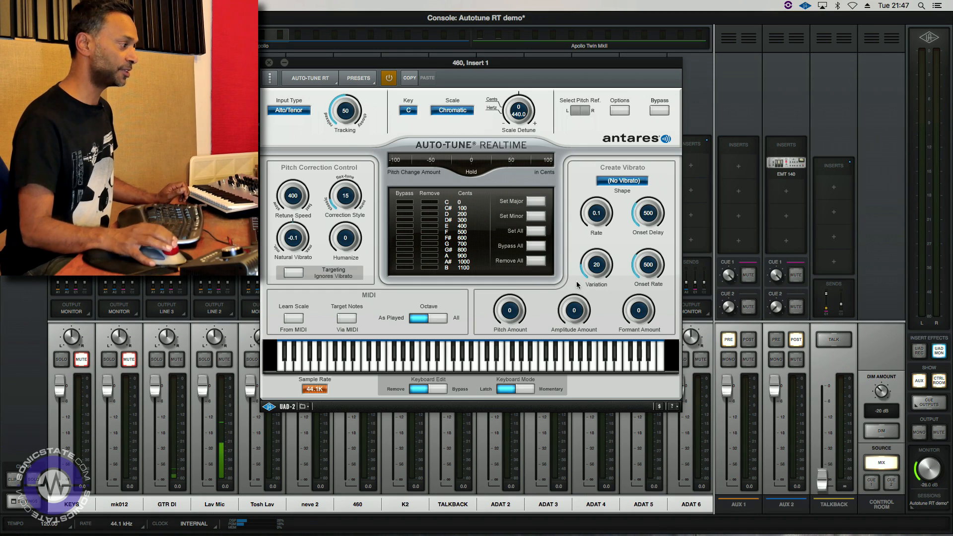
mouse_move(637, 188)
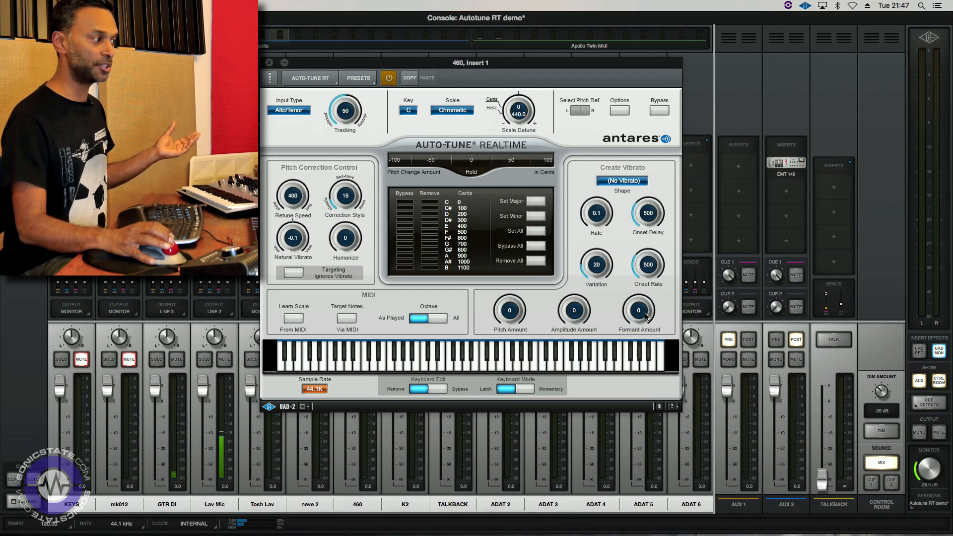
mouse_move(639, 310)
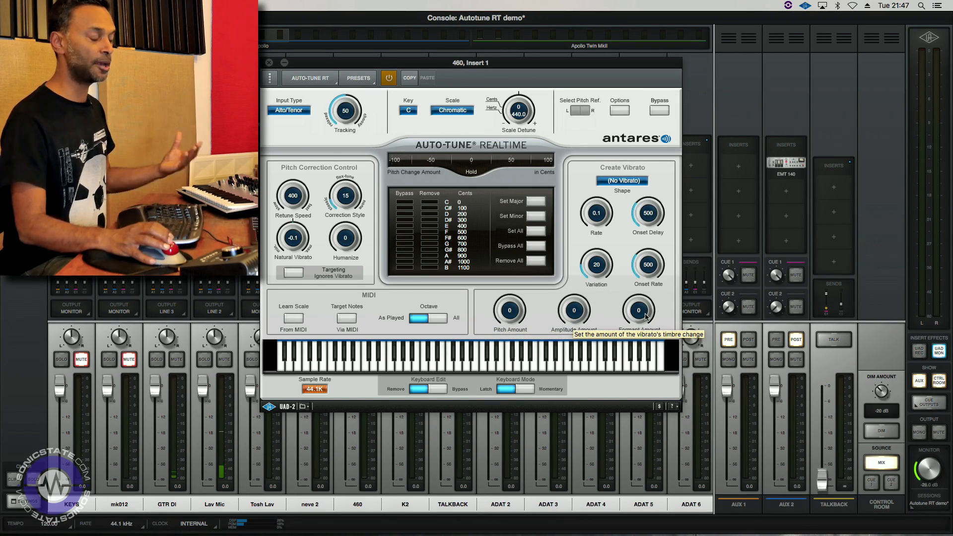
mouse_move(596, 219)
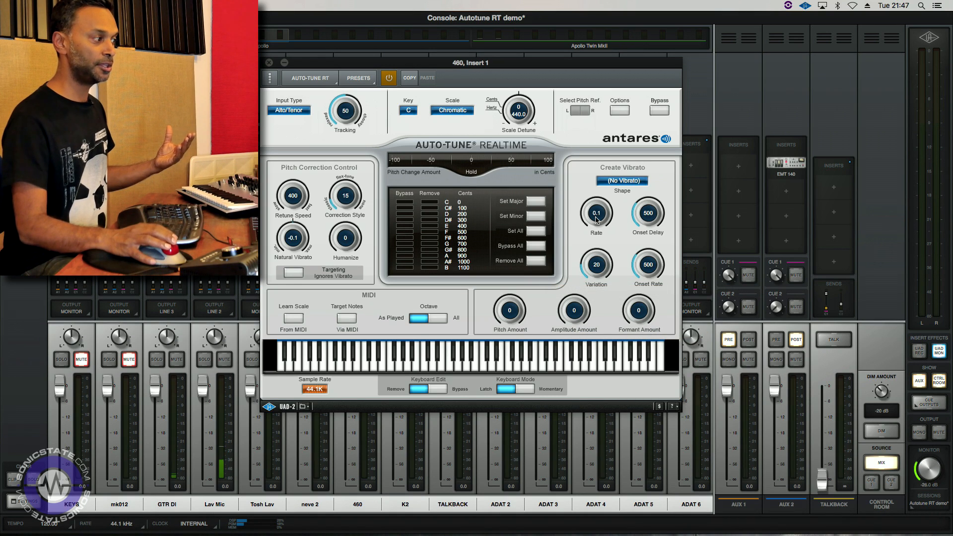
mouse_move(648, 248)
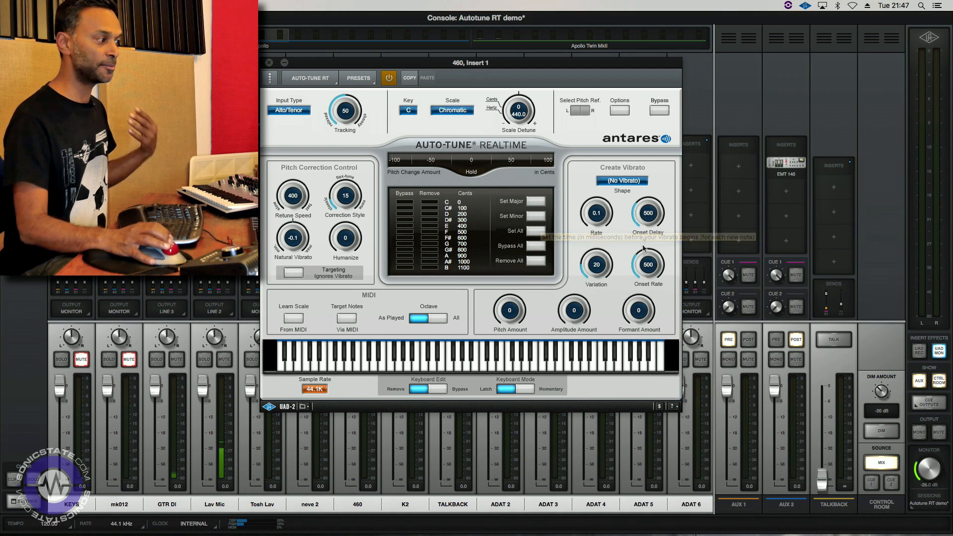
mouse_move(636, 192)
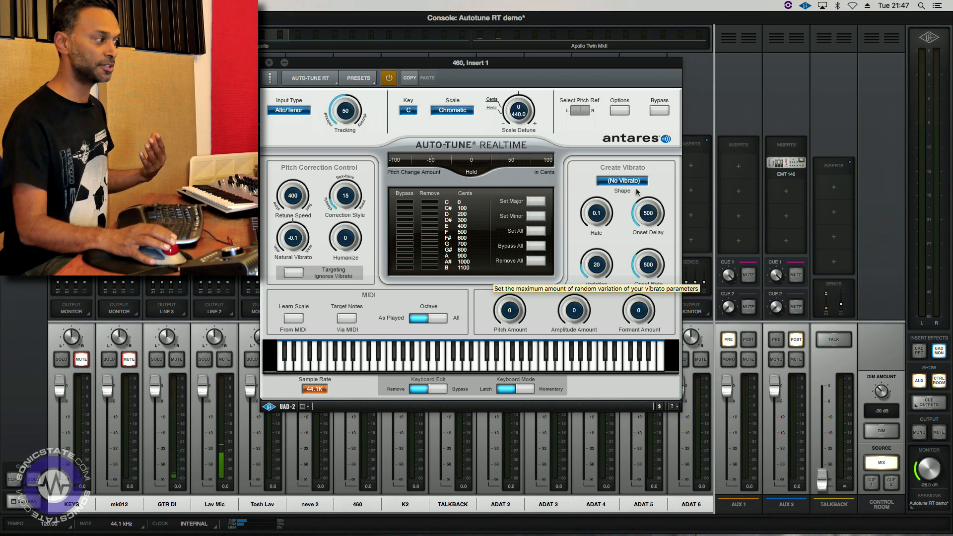
- Set the Create Vibrato shape to Sine Wave
left_click(621, 180)
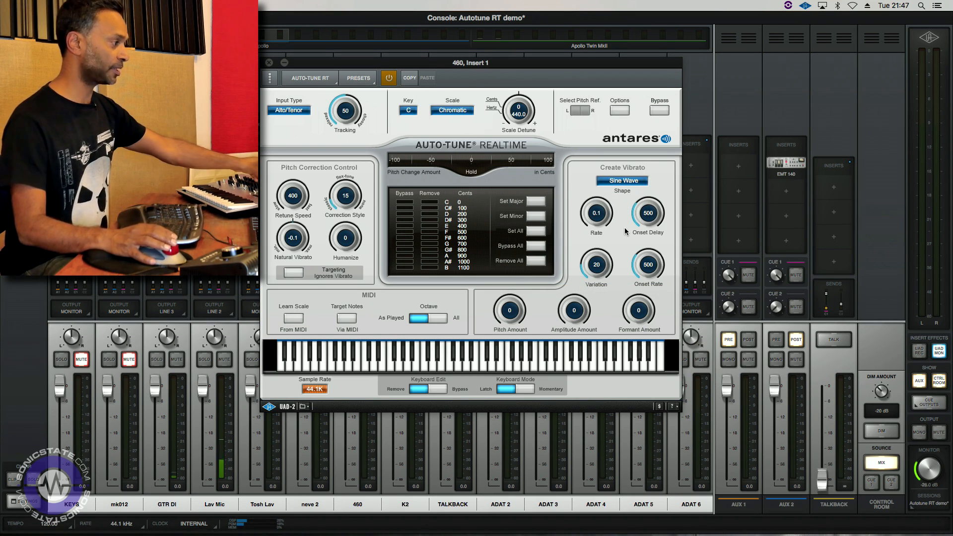
mouse_move(628, 234)
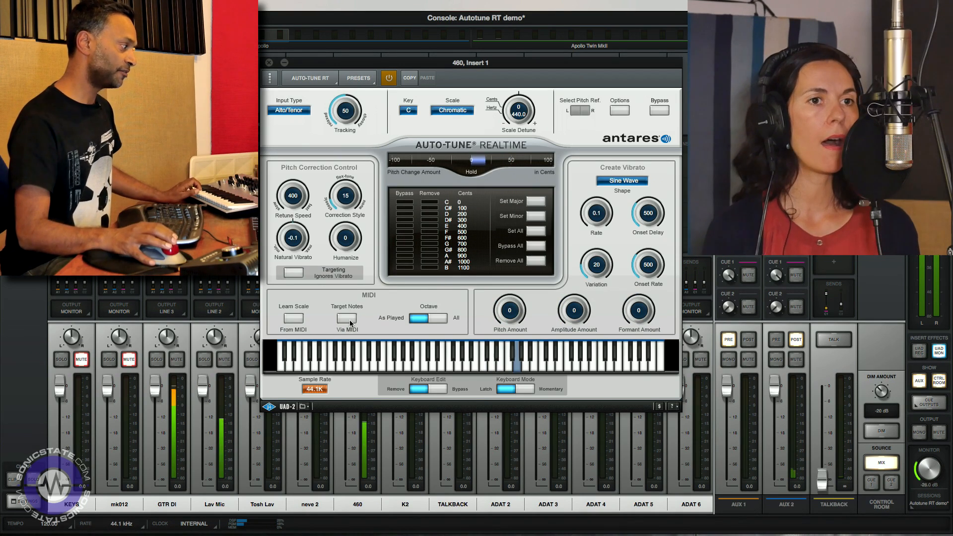
- Try Target Notes Via MIDI with faster retune, then disable it leaving retune speed 242
left_click(347, 318)
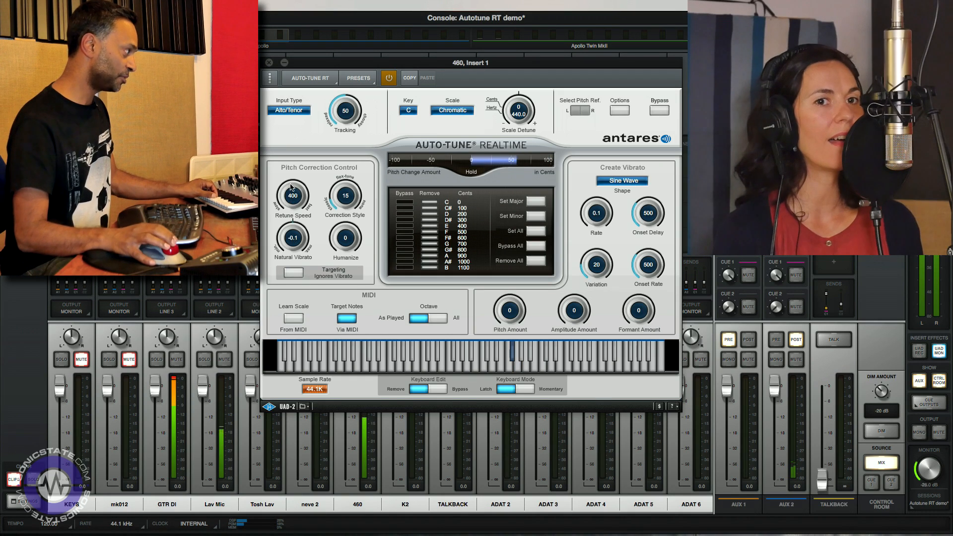
left_click_drag(292, 196, 292, 206)
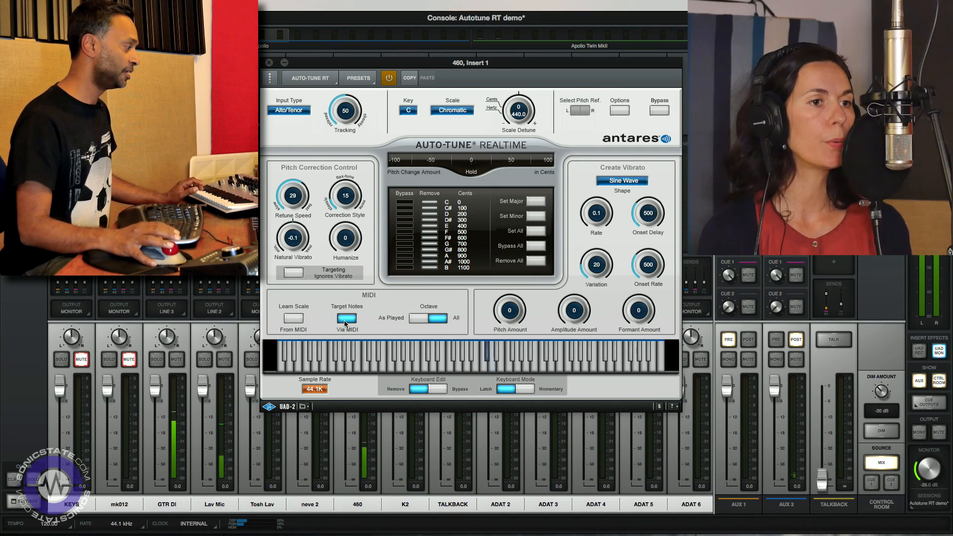
left_click(346, 317)
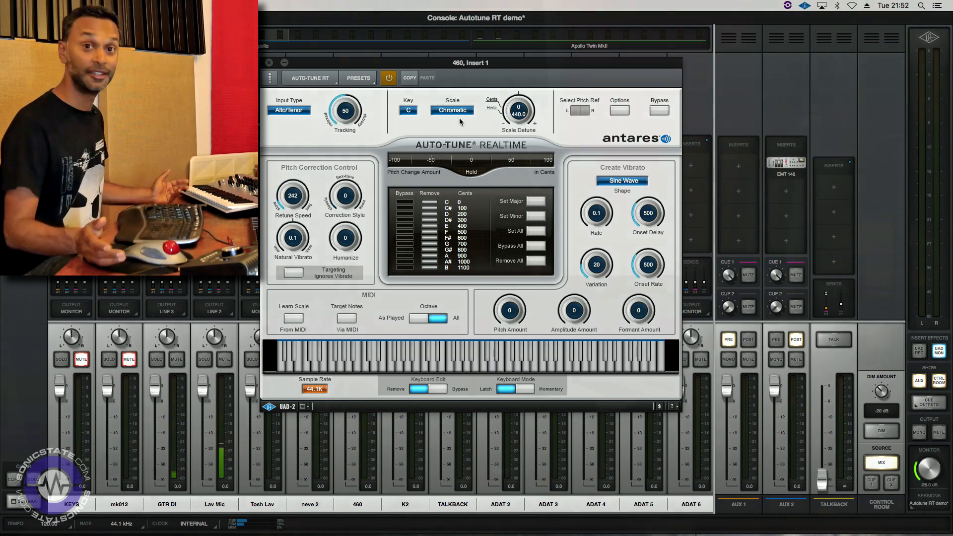
- Change the Auto-Tune scale from Chromatic to Minor
left_click(452, 110)
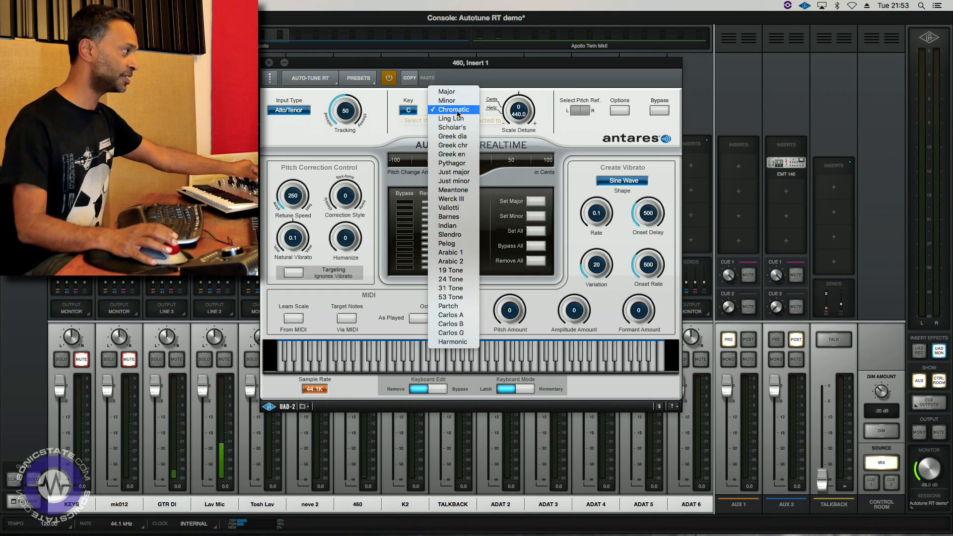
left_click(446, 101)
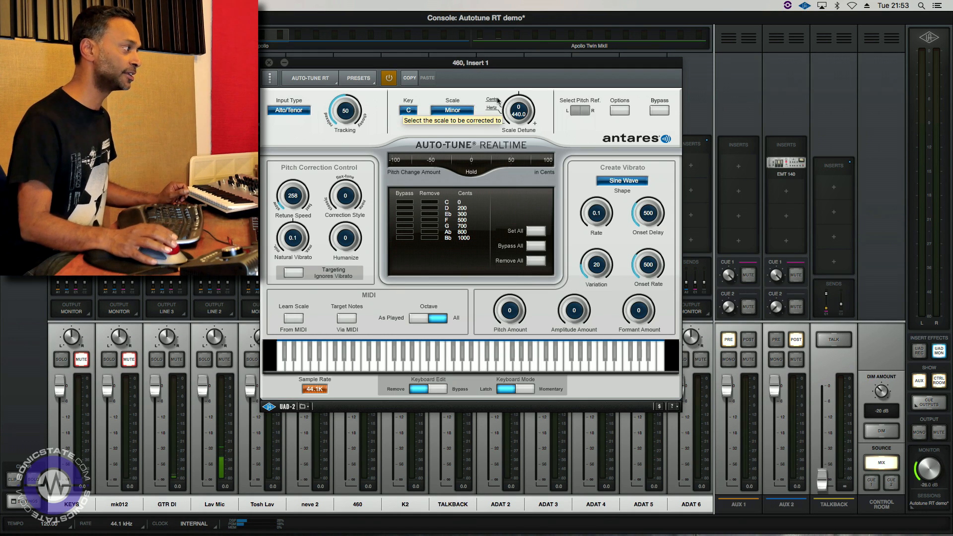
mouse_move(457, 95)
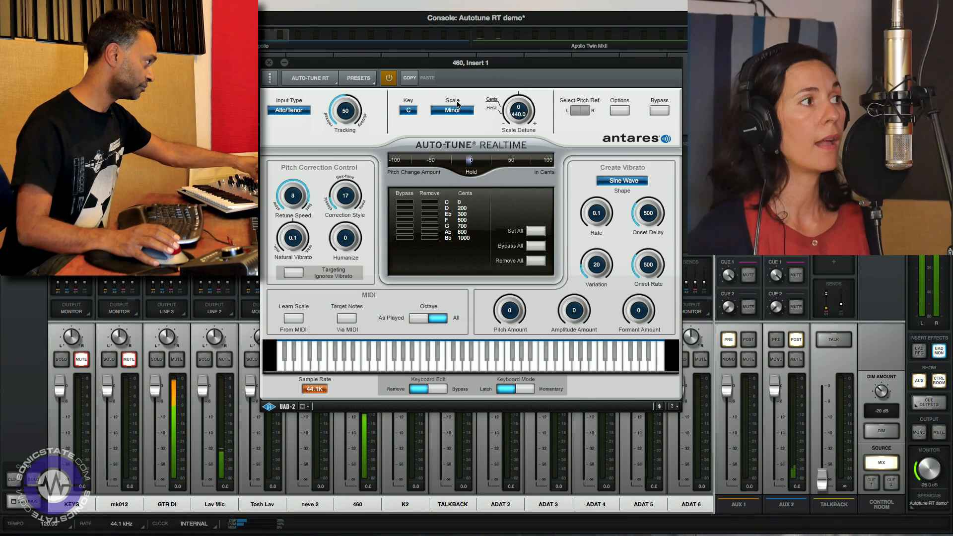
- Sweep retune speed down to about 1, then settle it at 17
left_click(292, 196)
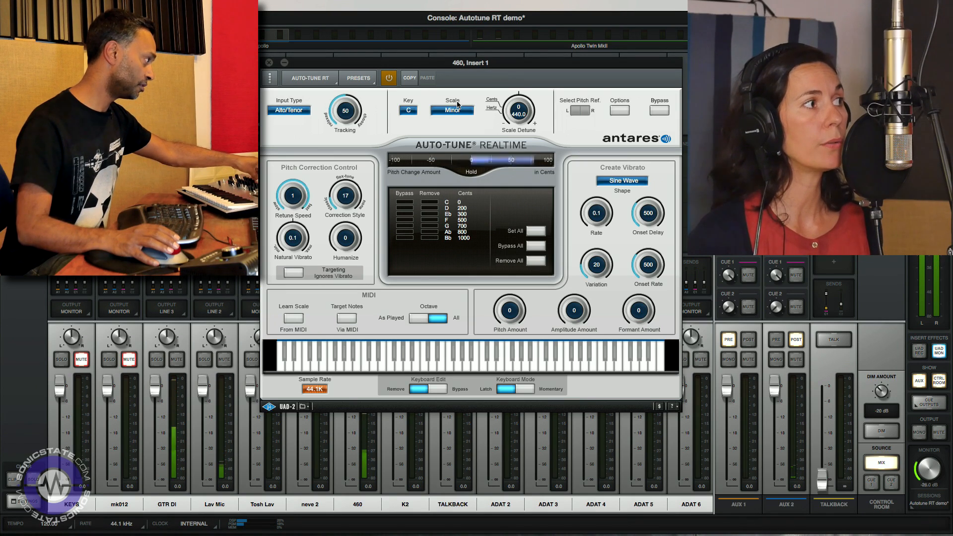
left_click_drag(293, 195, 292, 183)
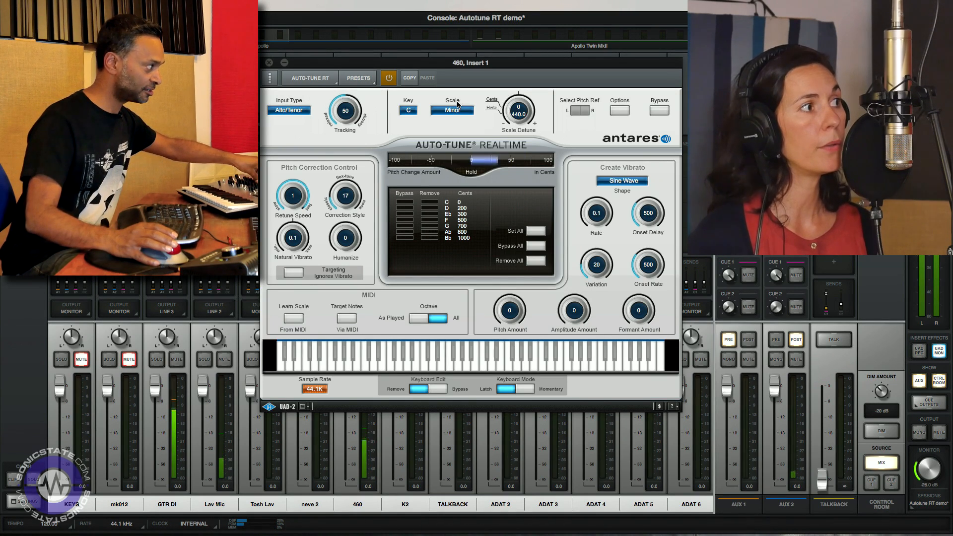
left_click_drag(292, 196, 292, 177)
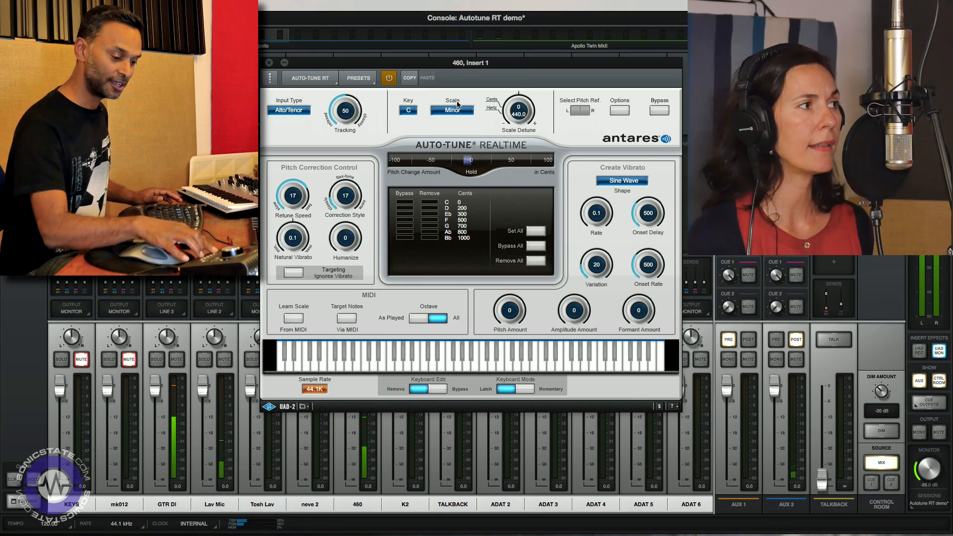
left_click(452, 110)
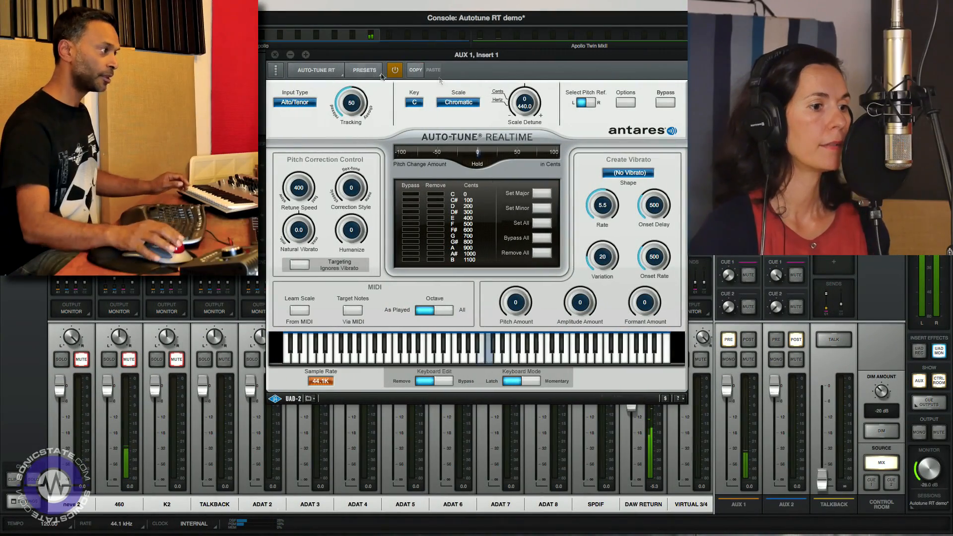
- Compare bypassed, then set retune speed 34 and correction style 80 on AUX 1
left_click(664, 102)
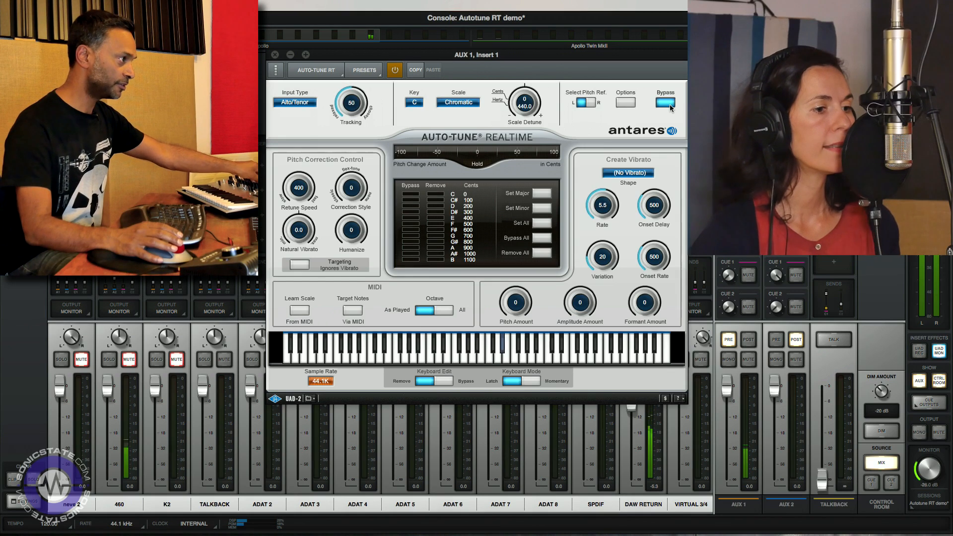
left_click(665, 102)
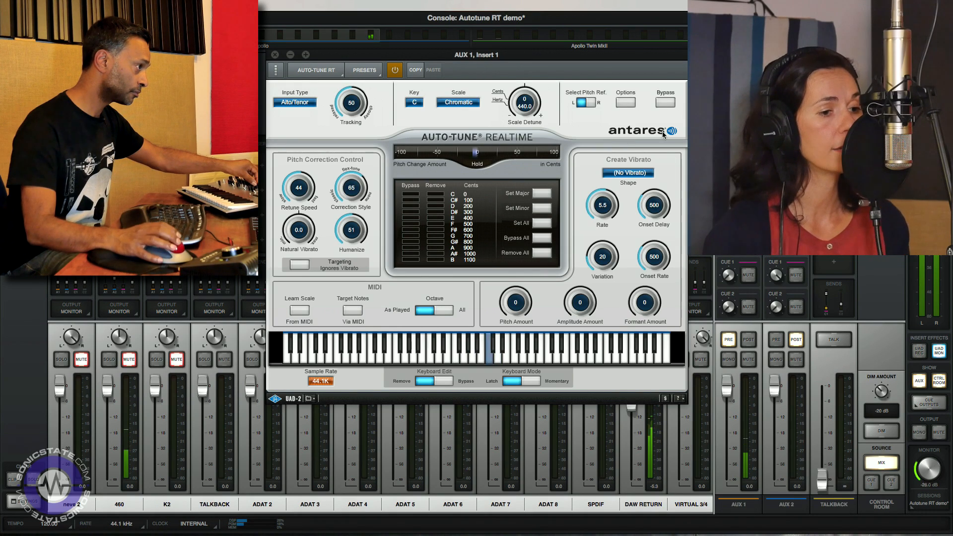
mouse_move(664, 103)
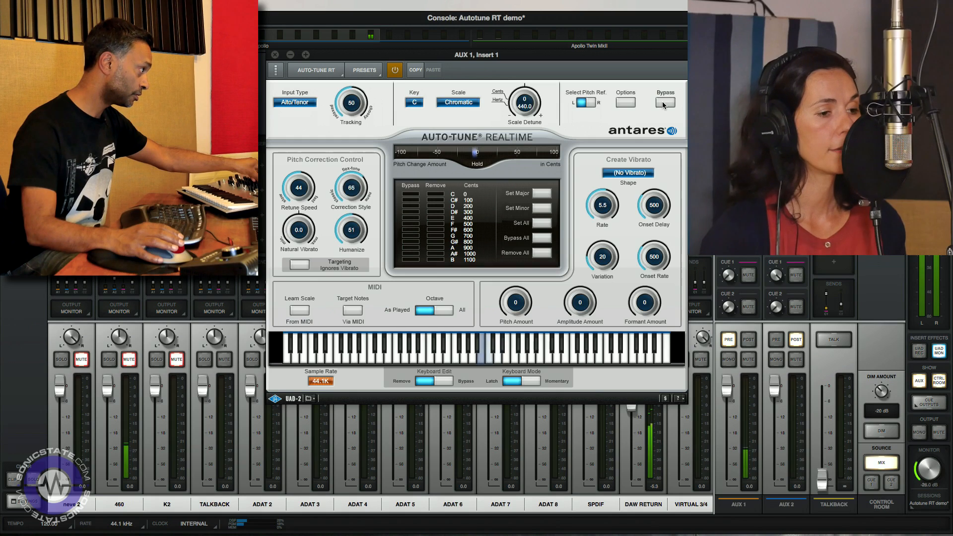
left_click_drag(350, 187, 355, 180)
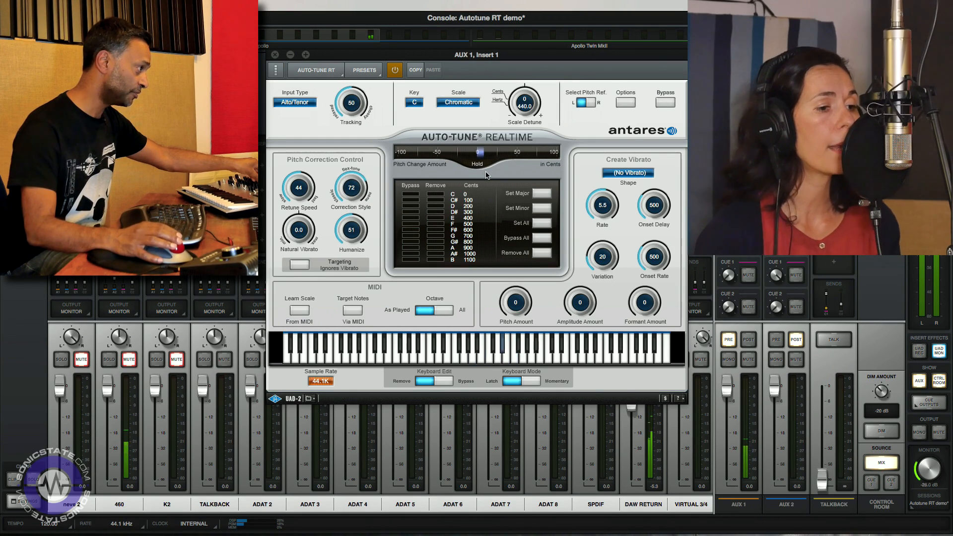
left_click_drag(352, 187, 351, 183)
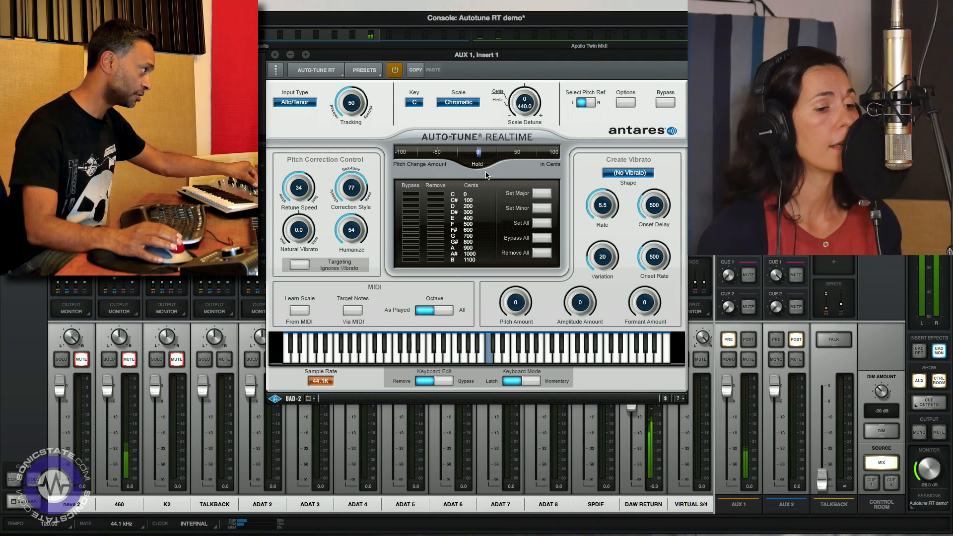
left_click_drag(351, 188, 350, 183)
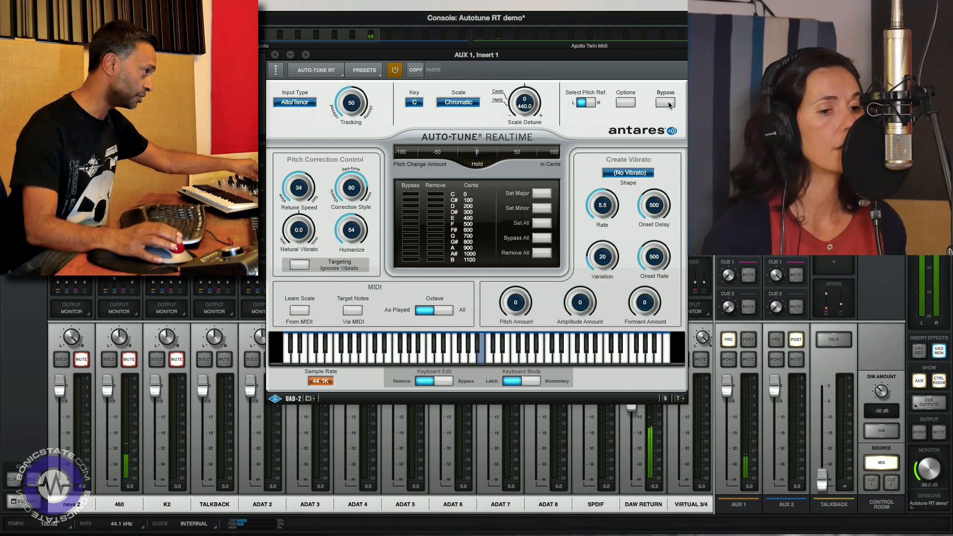
- Bypass Auto-Tune again to A/B against the dry vocal and re-enable it
left_click(664, 102)
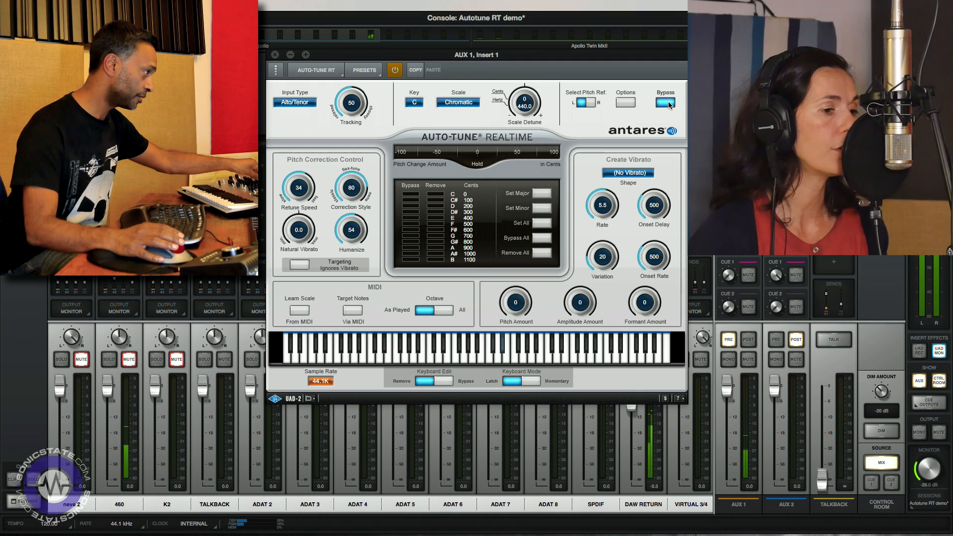
left_click(665, 102)
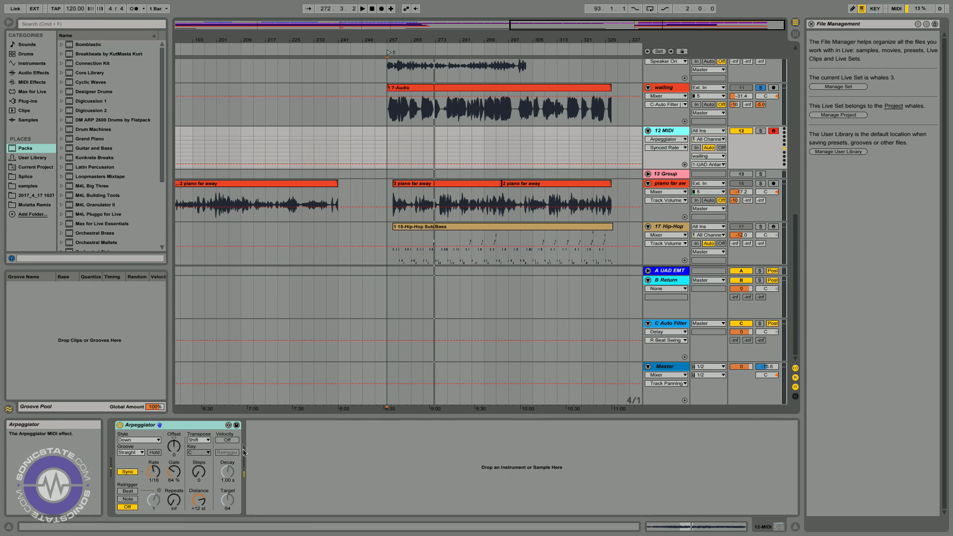
mouse_move(708, 164)
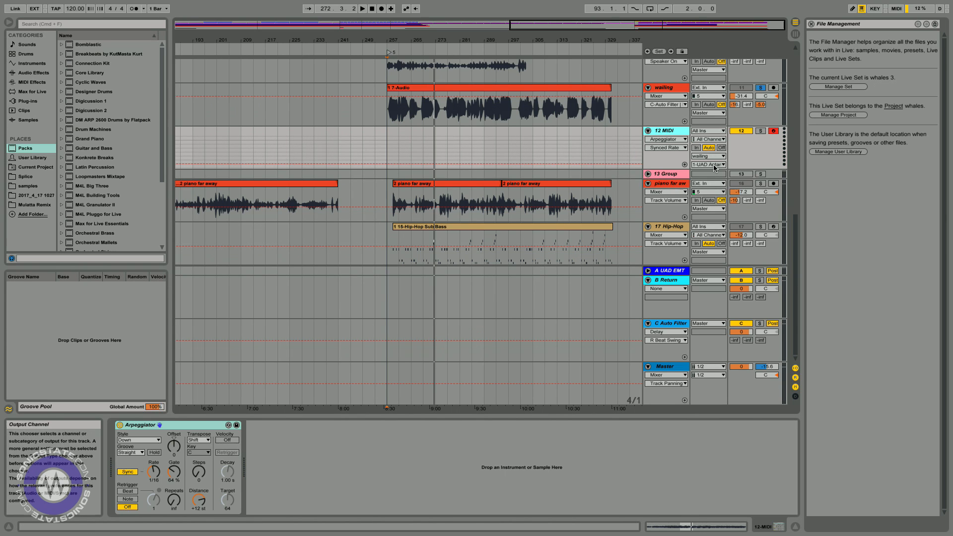
mouse_move(666, 87)
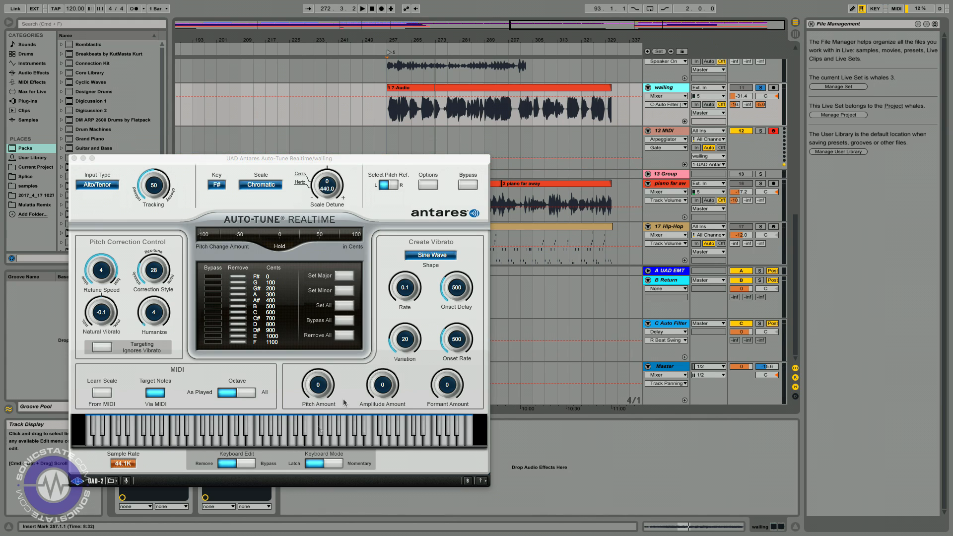
mouse_move(558, 280)
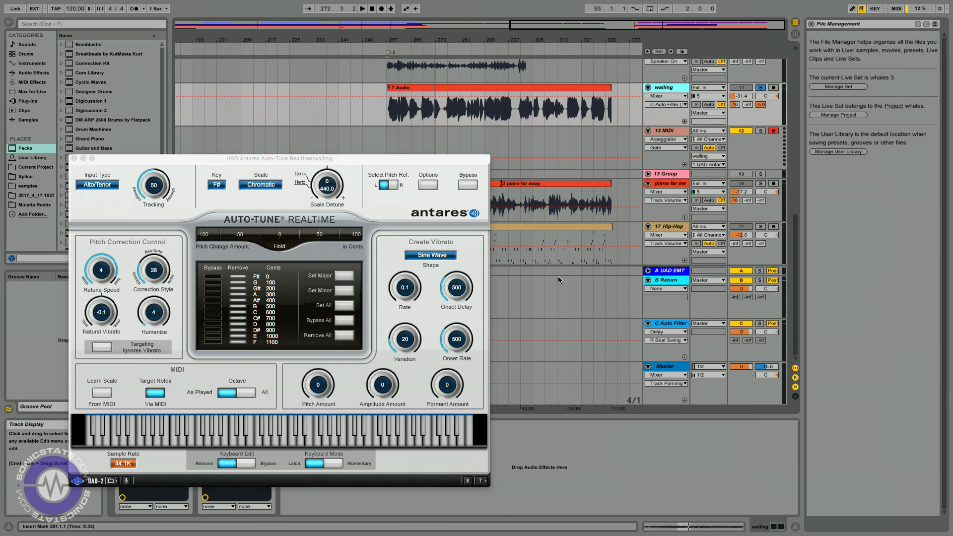
- Bring up the wailing track's UAD Auto-Tune Realtime window in Ableton Live
left_click(363, 8)
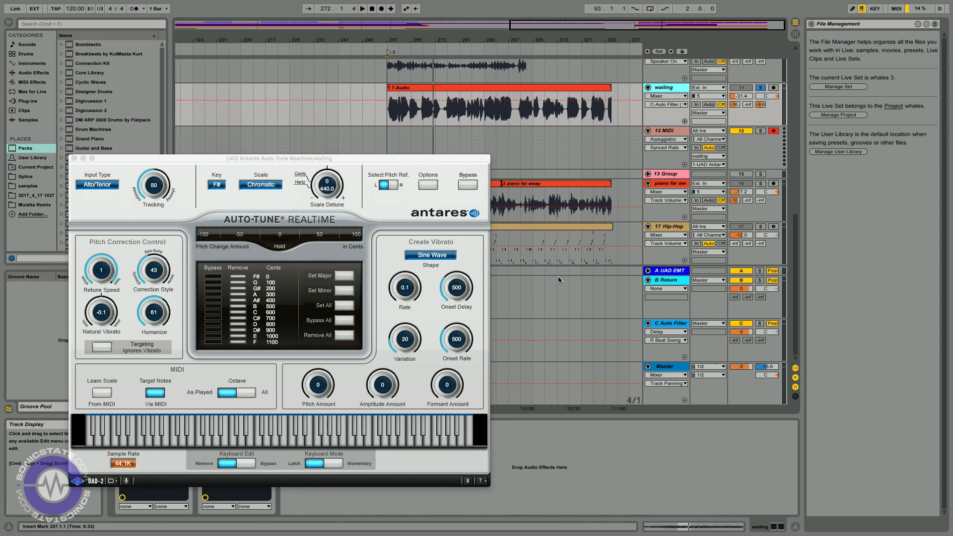
mouse_move(758, 87)
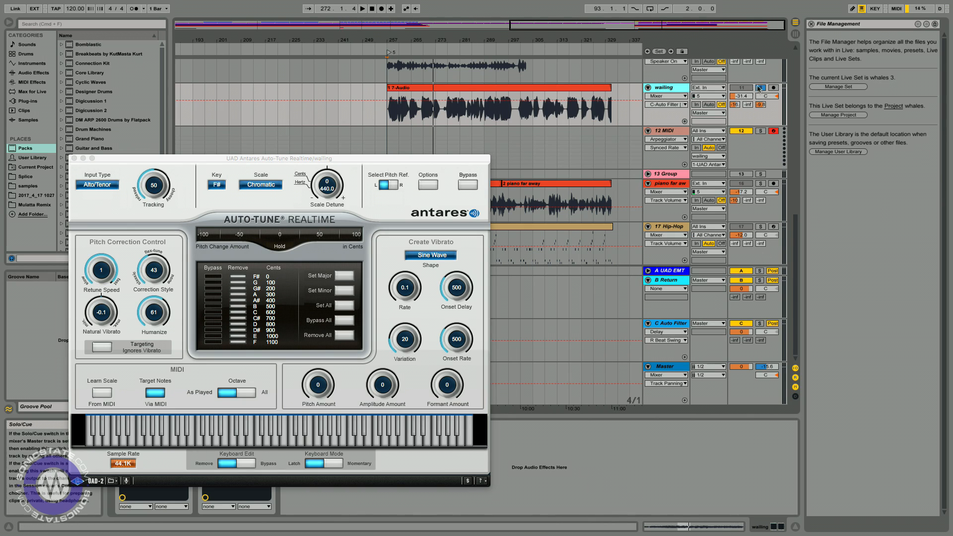